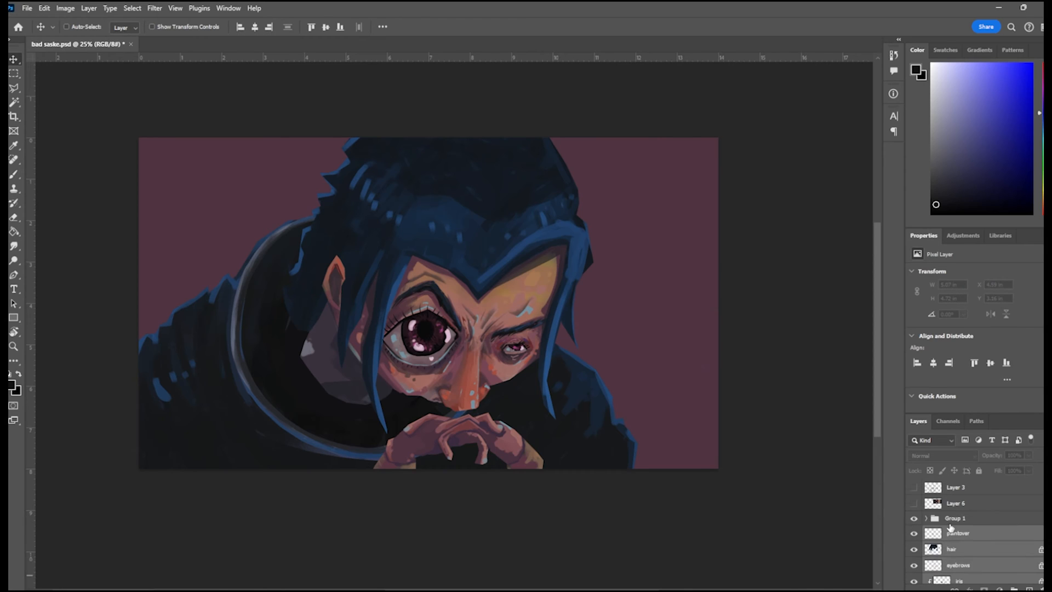
# Flip the whole canvas horizontally to view the portrait mirrored.
pyautogui.click(953, 517)
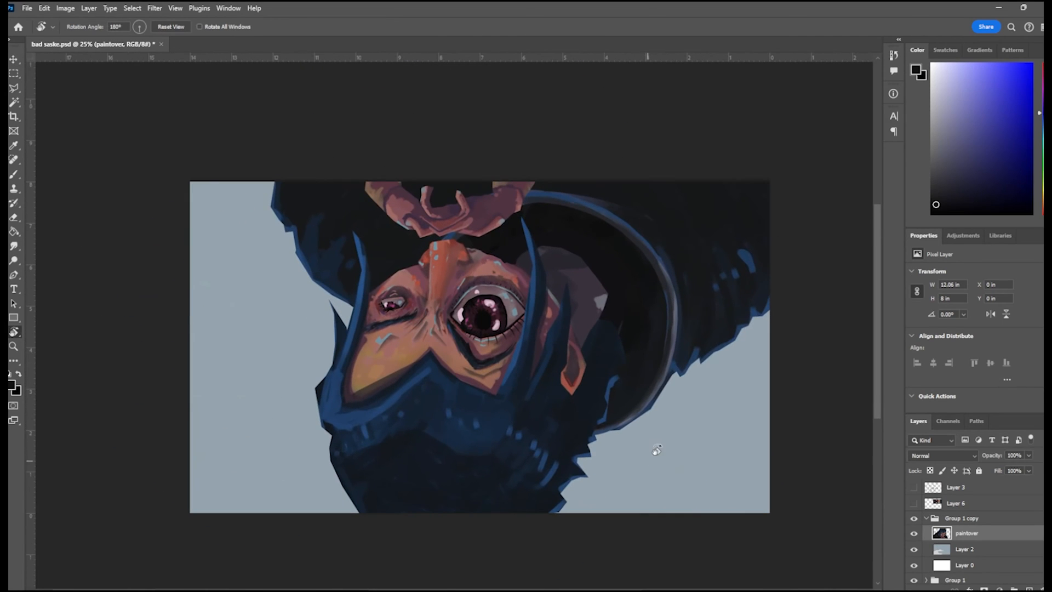
pyautogui.click(65, 8)
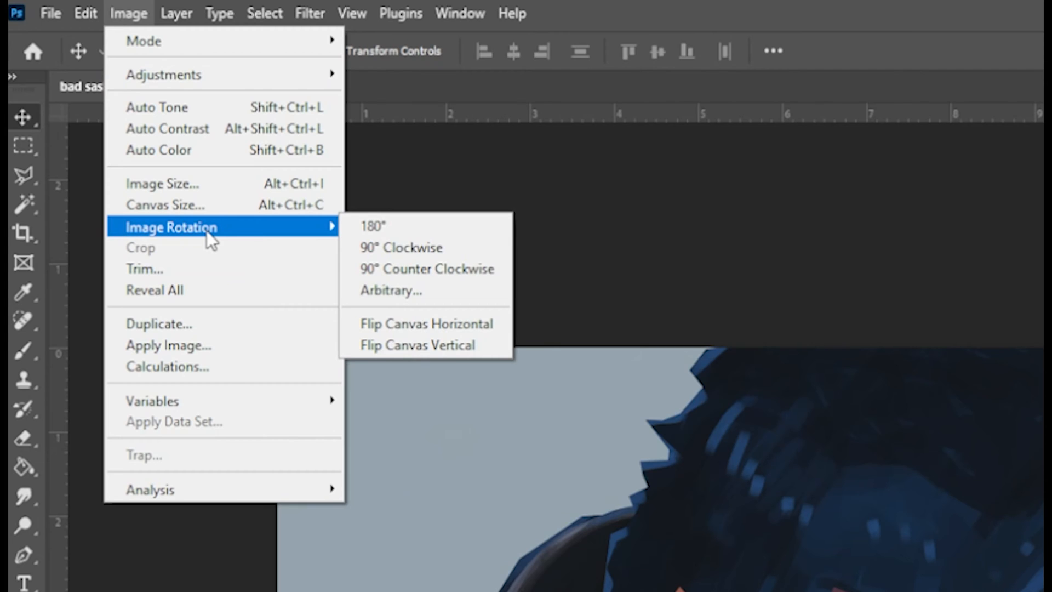
pyautogui.moveTo(424, 323)
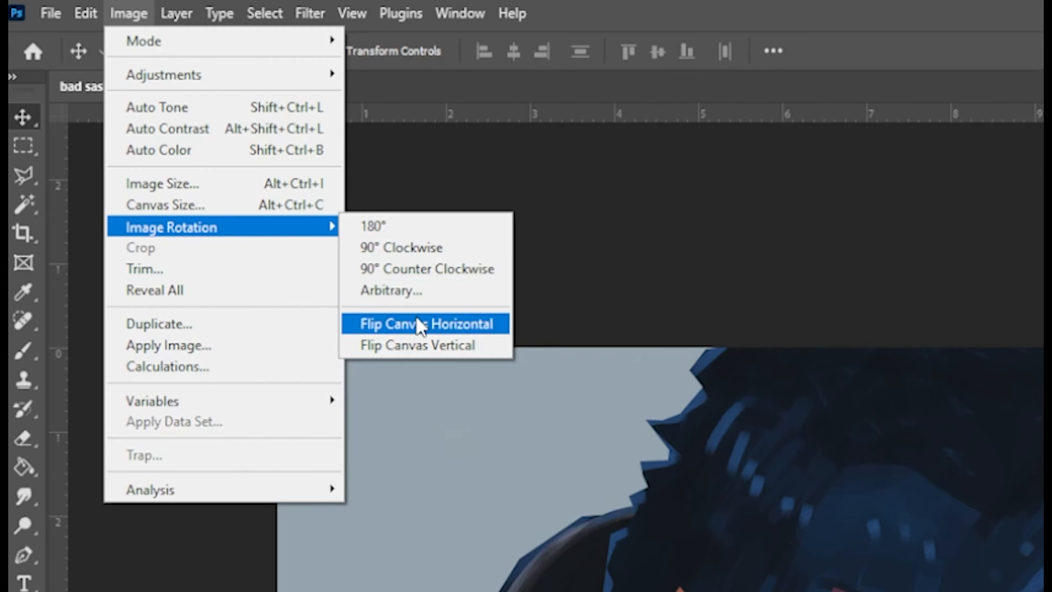
pyautogui.click(424, 323)
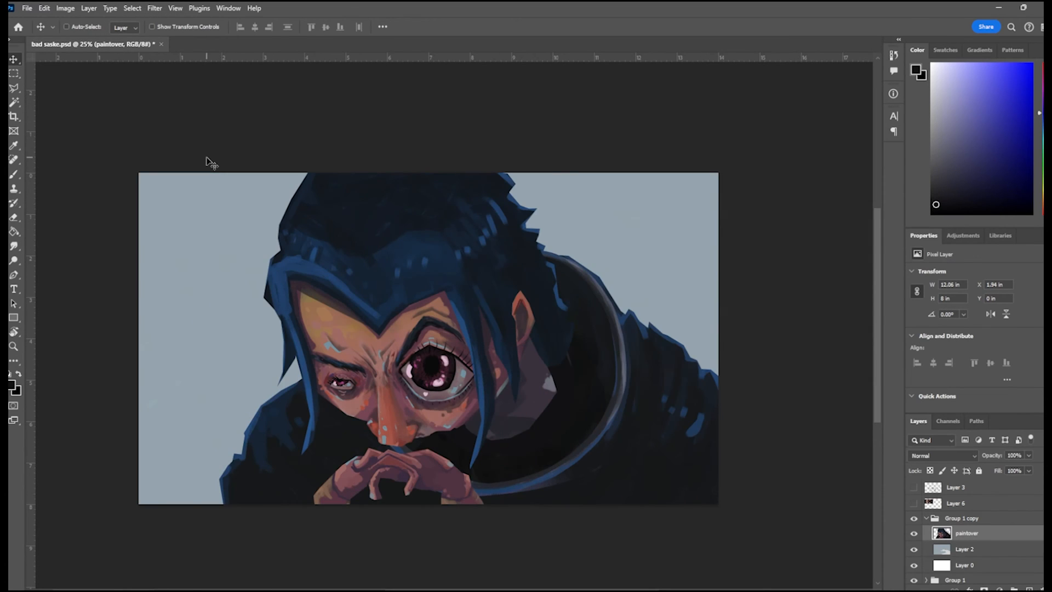
pyautogui.click(153, 8)
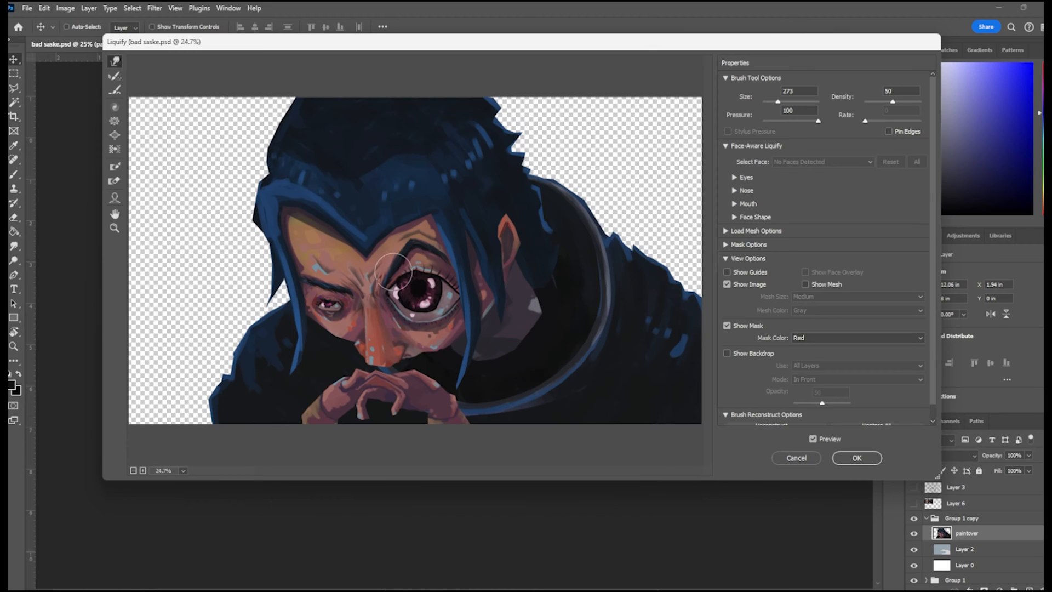
# Forward-warp the face shape, the area below the large eye, and the brow in Liquify.
pyautogui.moveTo(395, 270); pyautogui.dragTo(415, 327)
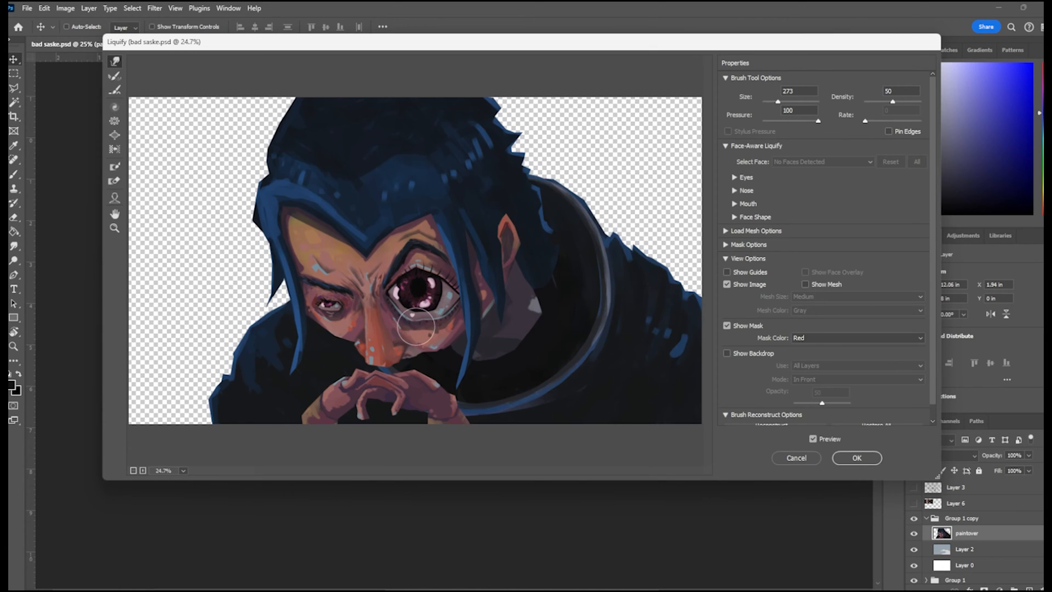
pyautogui.moveTo(419, 325); pyautogui.dragTo(329, 298)
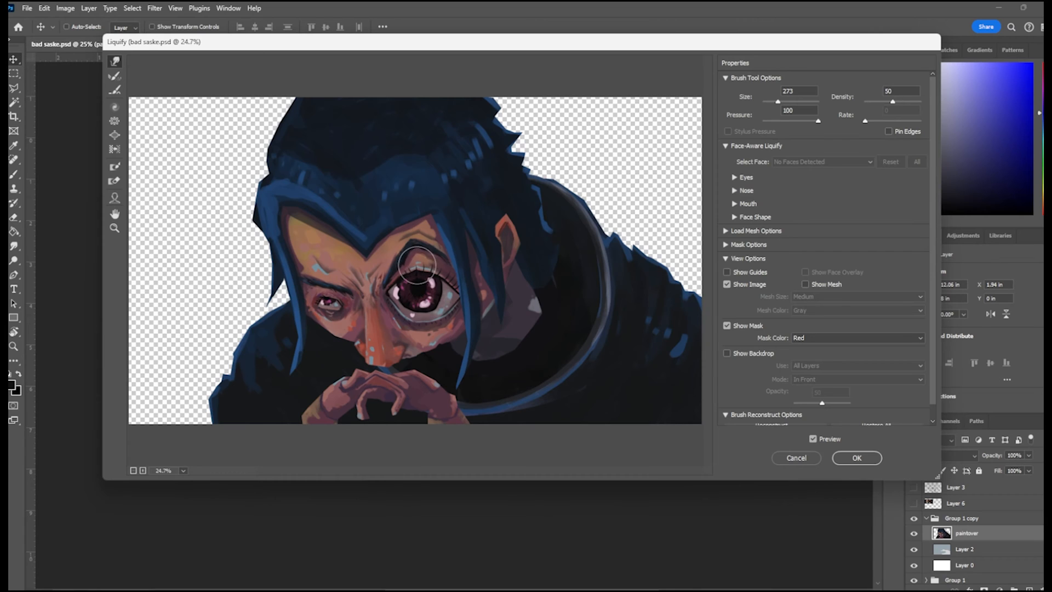
pyautogui.click(855, 458)
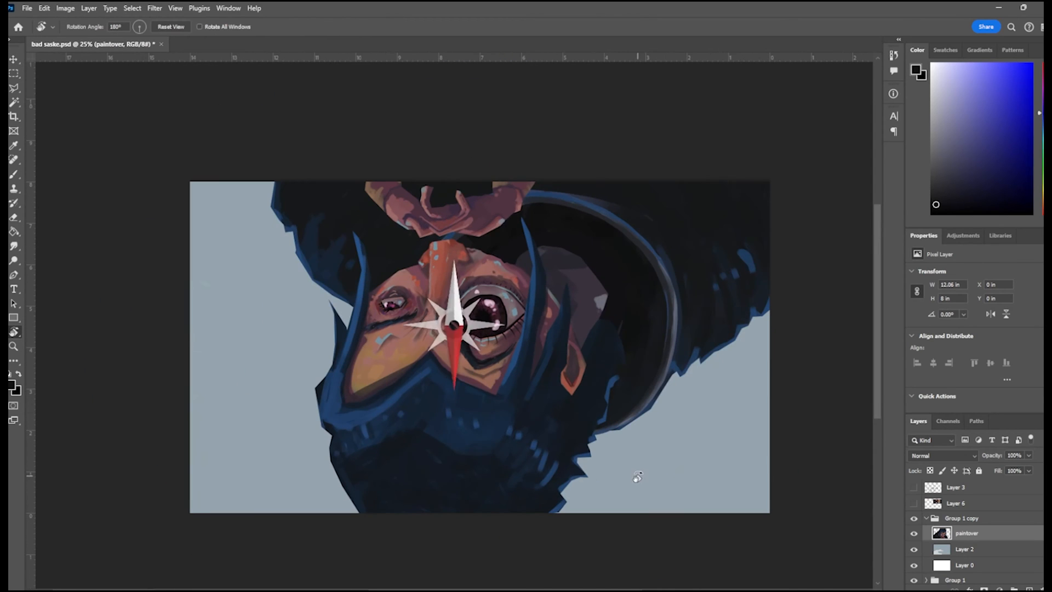
# Restore the original orientation and toggle visibility of the duplicated paintover copy layer.
pyautogui.write('3')
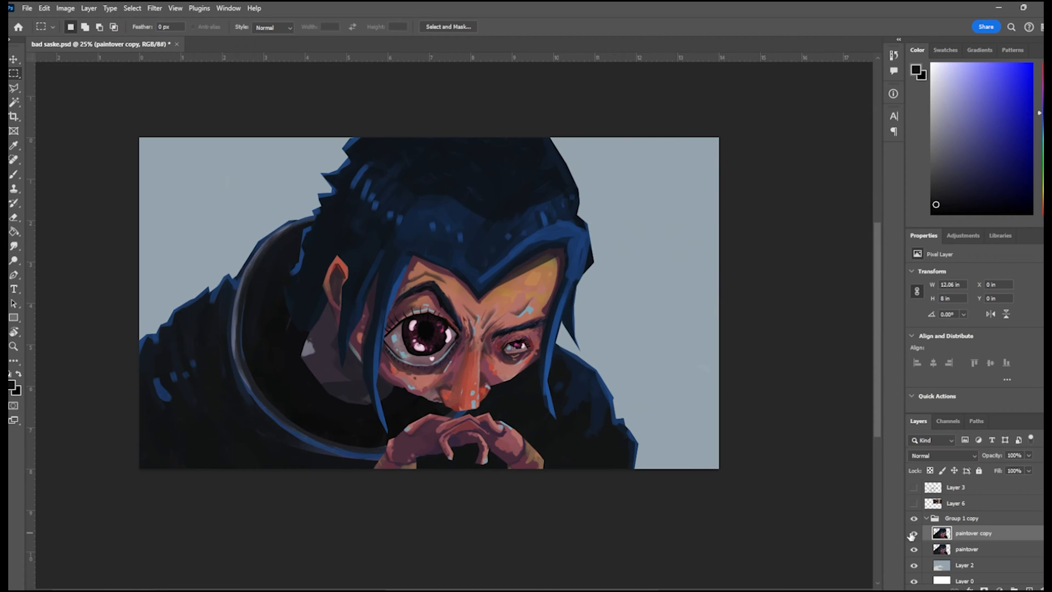
pyautogui.click(202, 96)
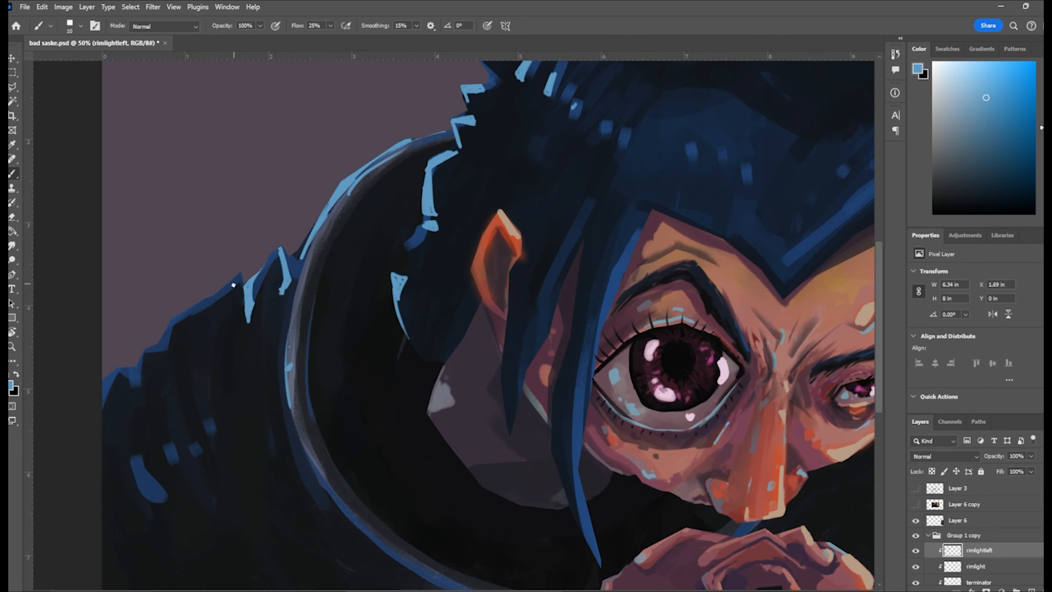
# Paint blue rim light along the hood edge and open the rimlight layers' grouping options.
pyautogui.moveTo(235, 275); pyautogui.dragTo(167, 392)
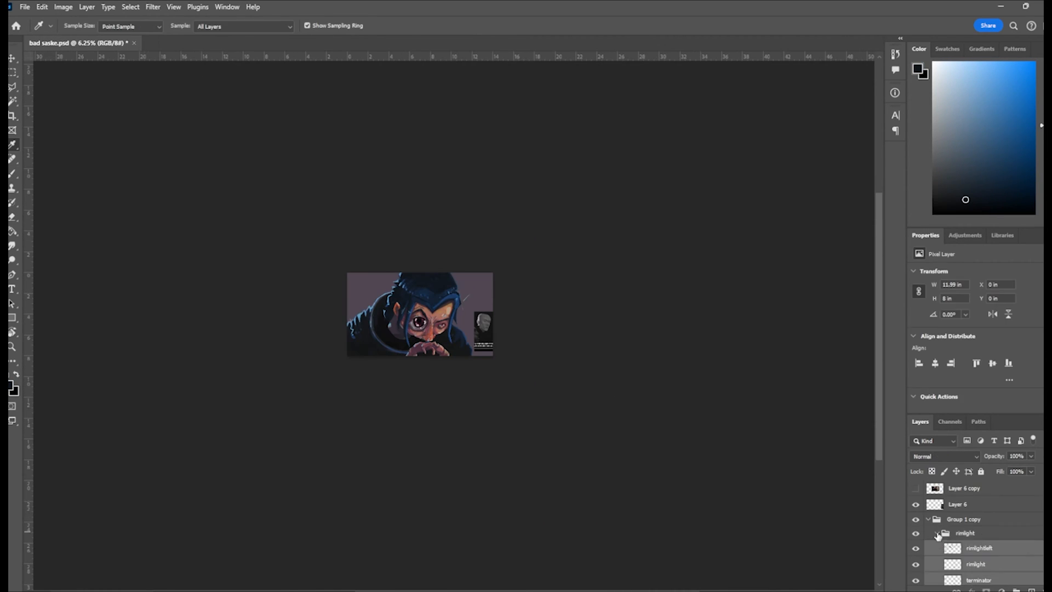
pyautogui.rightClick(966, 529)
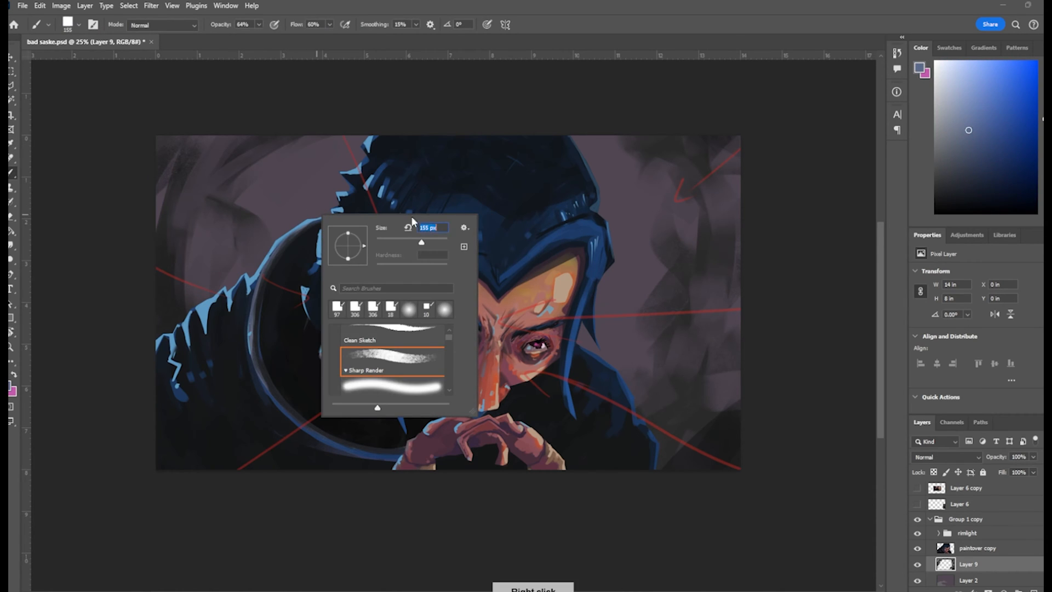
# Choose a textured painting brush for the background strokes.
pyautogui.click(370, 135)
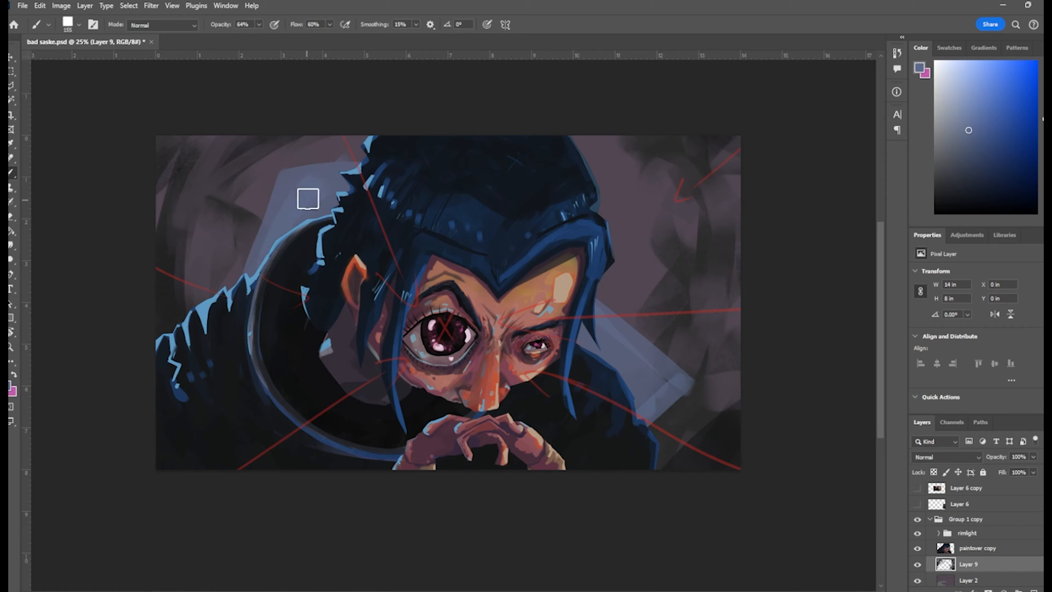
pyautogui.moveTo(526, 304)
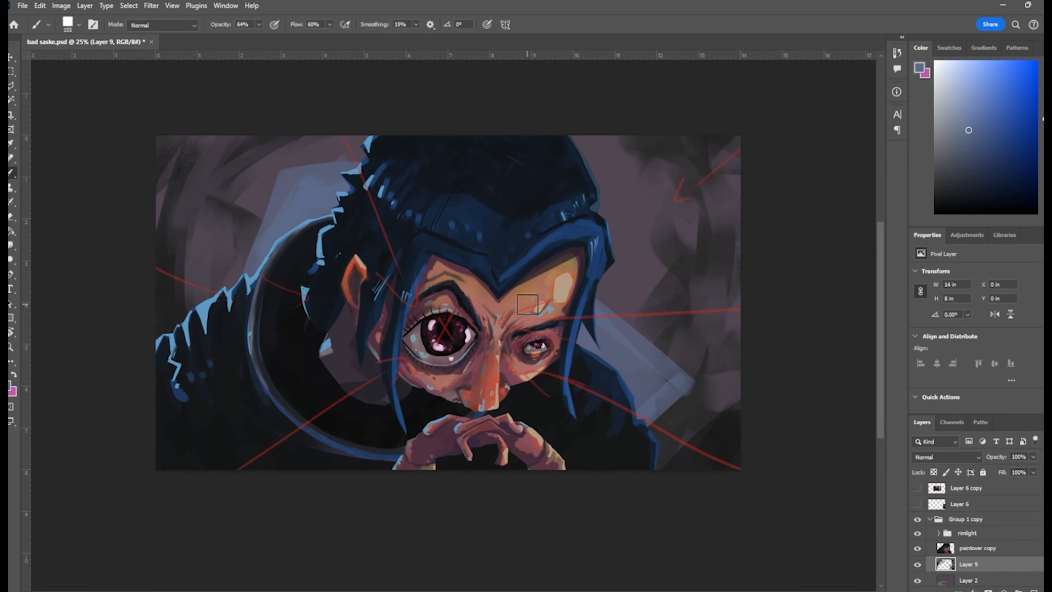
# Resize the brush, pick dark purple, and paint dark strokes into the top-right background.
pyautogui.rightClick(527, 304)
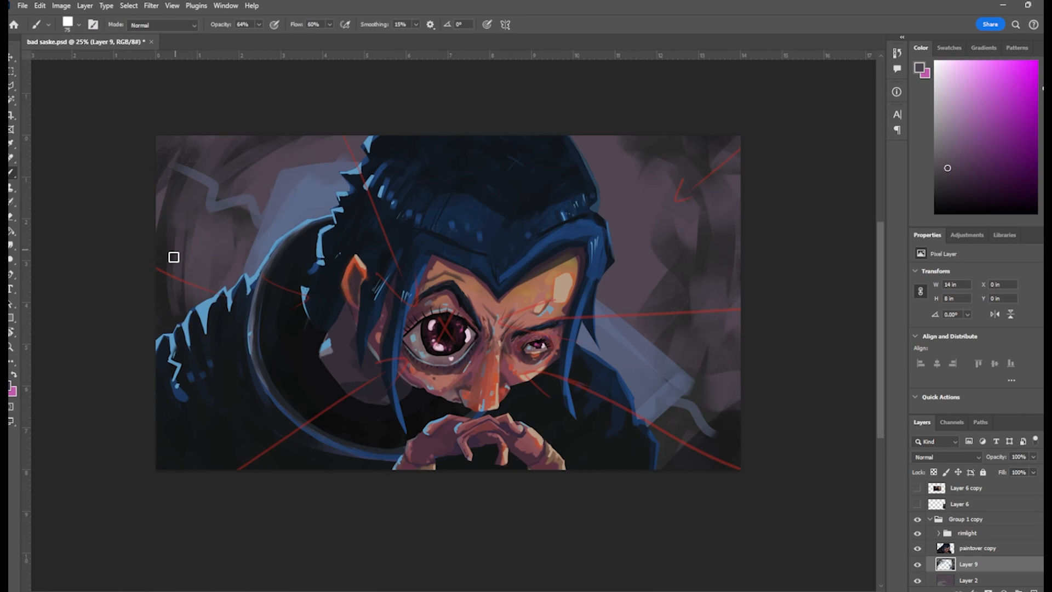
pyautogui.click(940, 194)
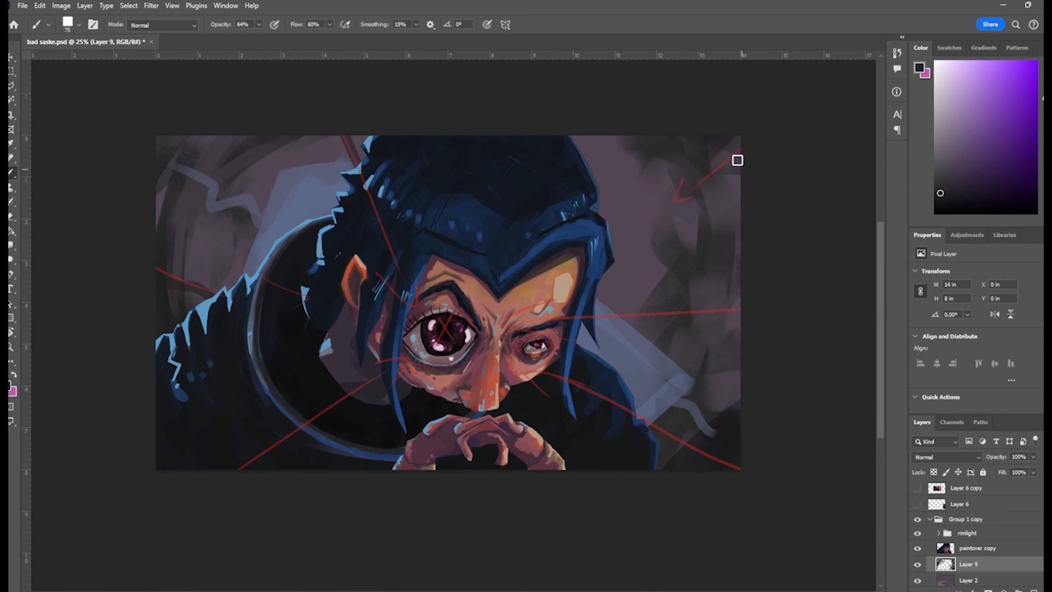
pyautogui.moveTo(738, 161); pyautogui.dragTo(695, 179)
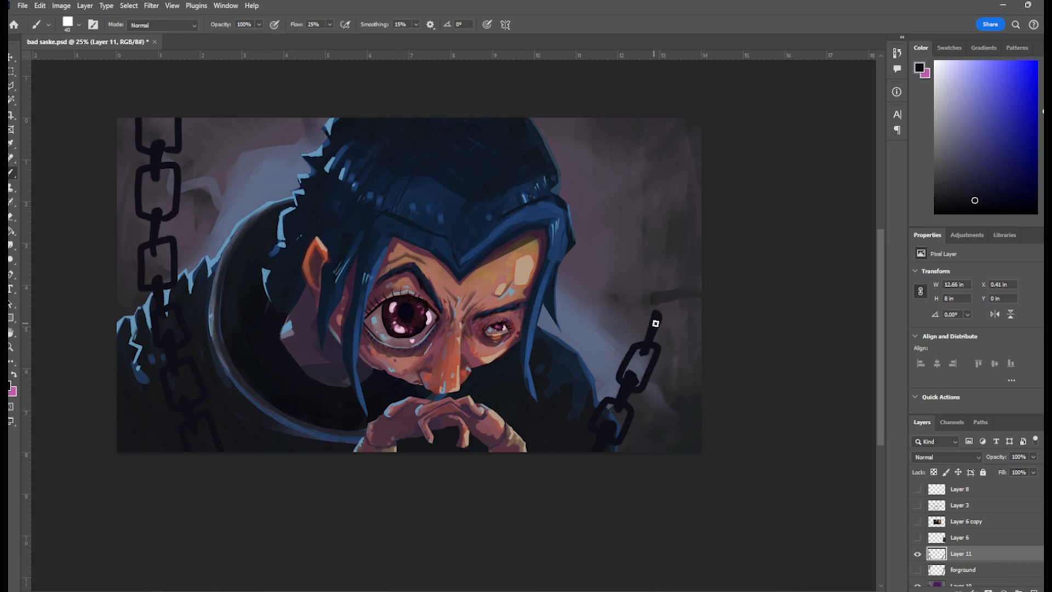
# Extend the right chain up to the top edge and toggle the chain layer's visibility.
pyautogui.moveTo(654, 325); pyautogui.dragTo(689, 175)
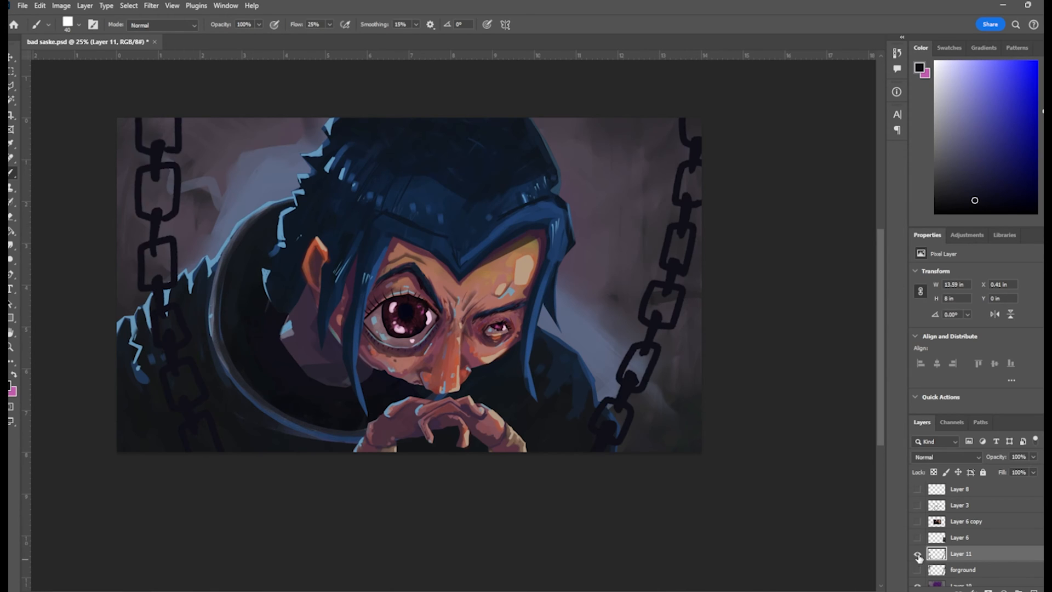
pyautogui.click(918, 553)
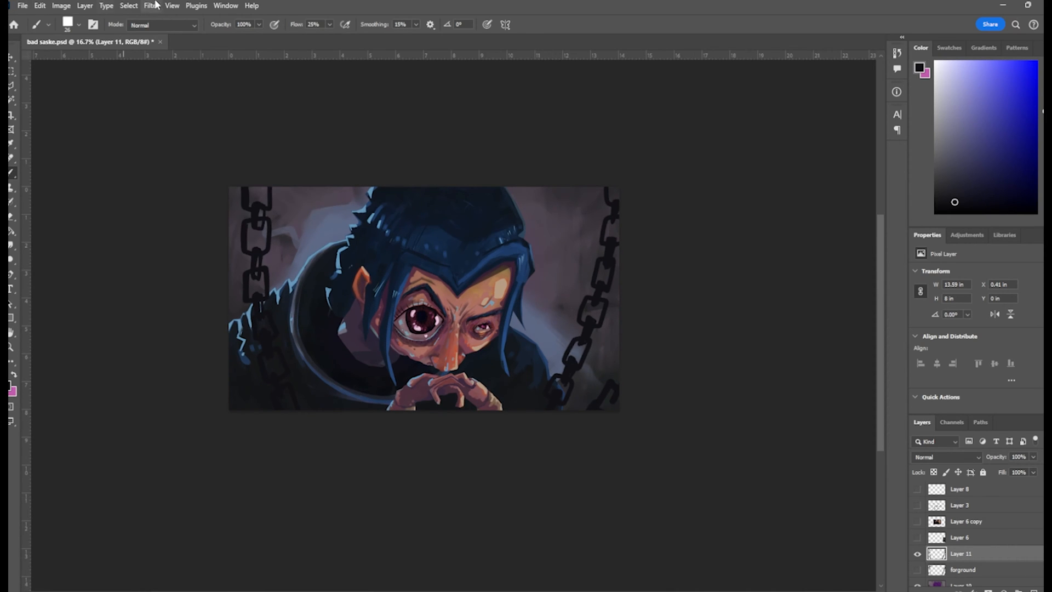
# Apply an 18 px Gaussian Blur to the chains.
pyautogui.click(150, 6)
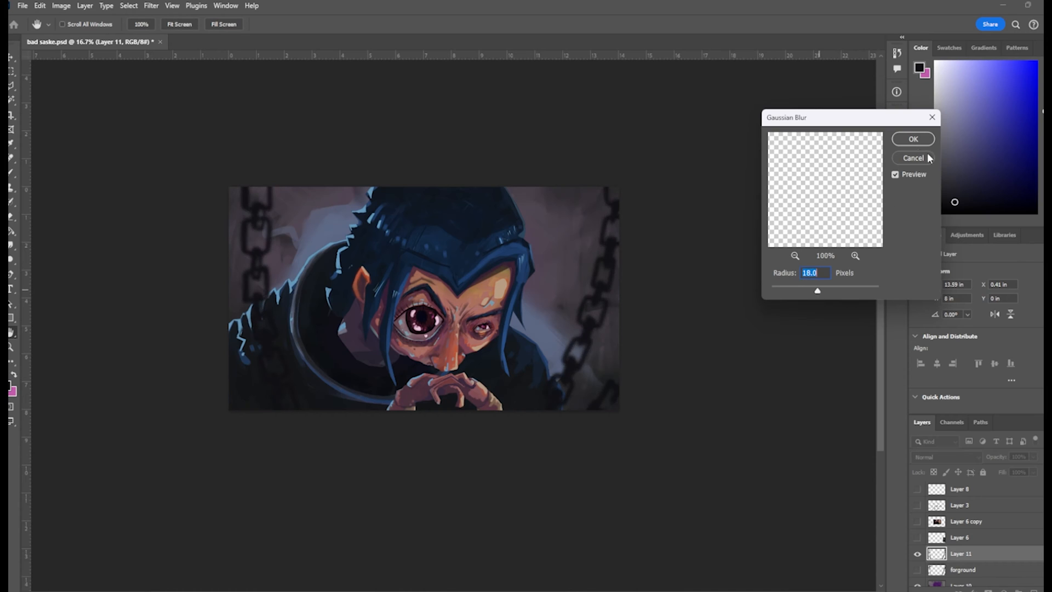
pyautogui.click(912, 158)
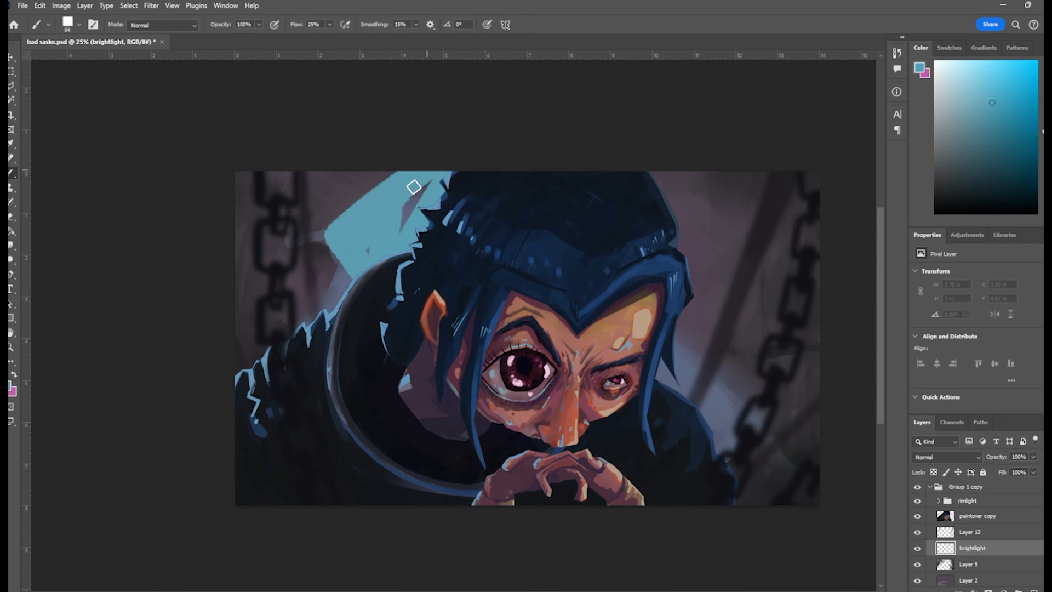
# Resize the brush and apply a +6 Hue/Saturation shift to the brightlight layer.
pyautogui.rightClick(386, 229)
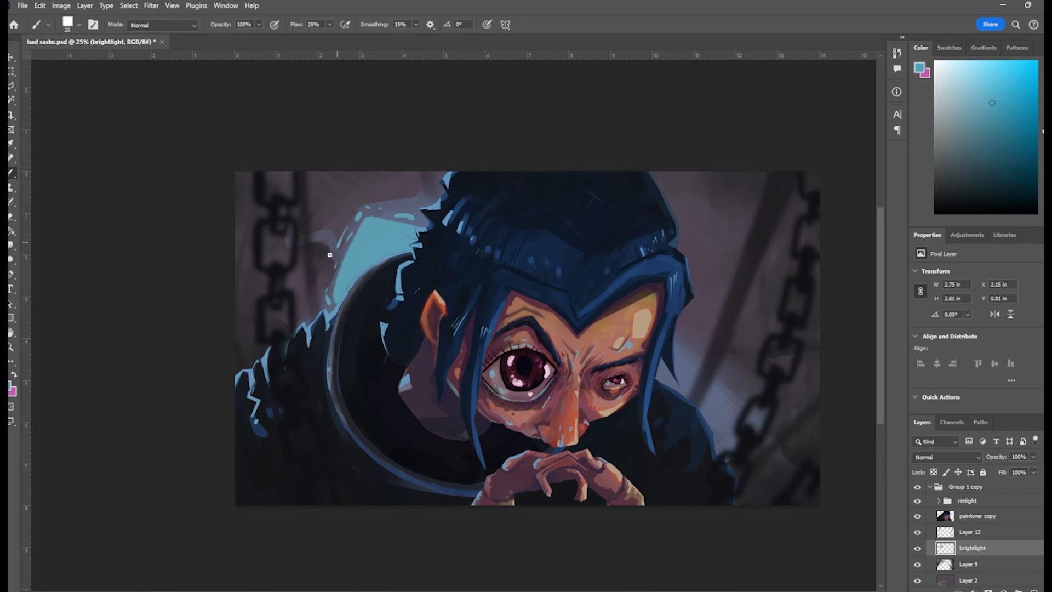
pyautogui.click(61, 6)
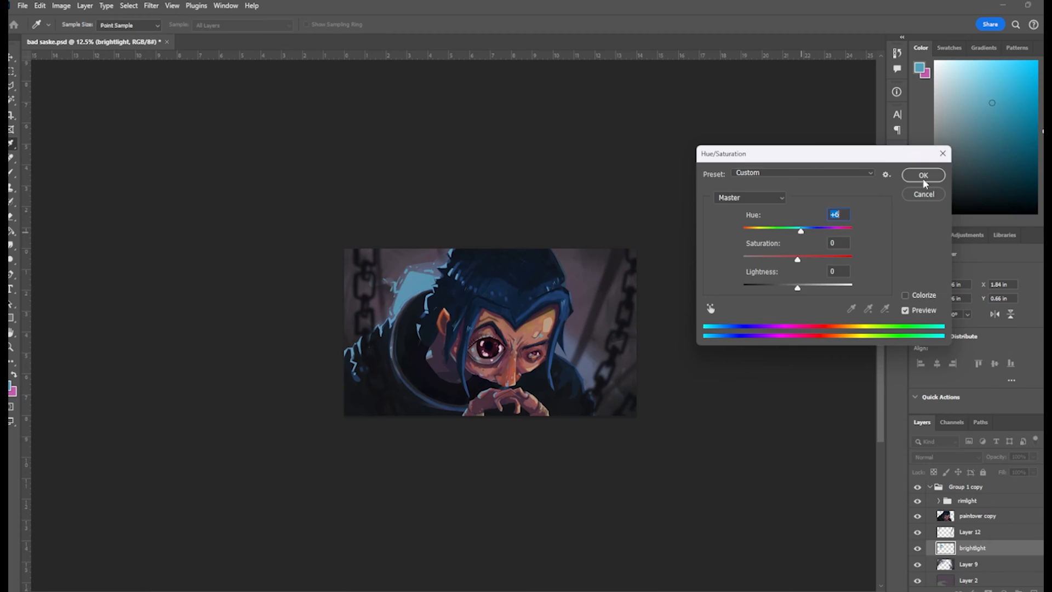
pyautogui.click(923, 175)
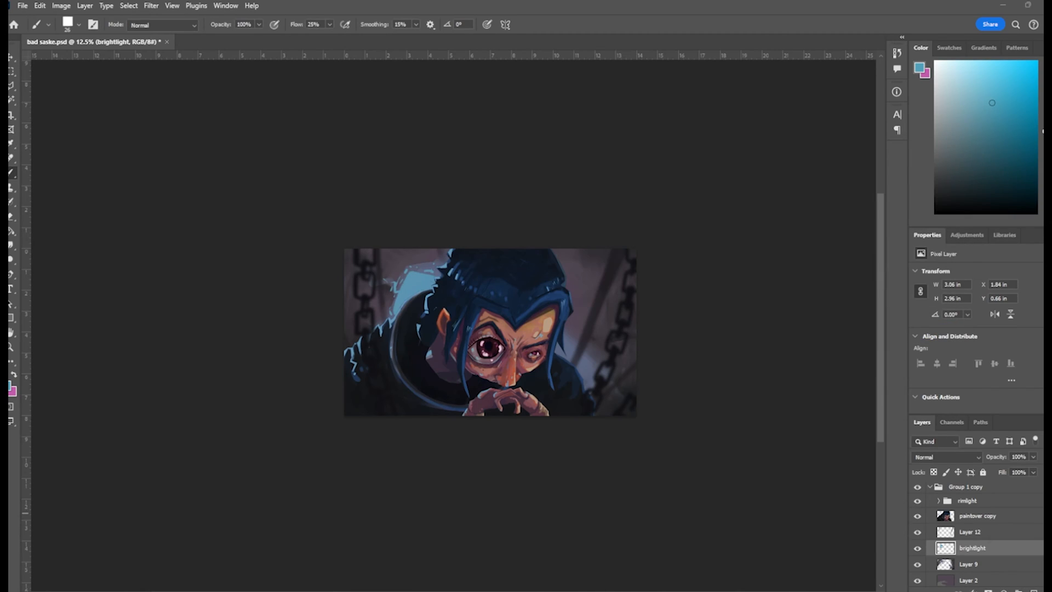
# Paint Soft Round accent light on the hood's top edge, then erase part of it.
pyautogui.click(946, 457)
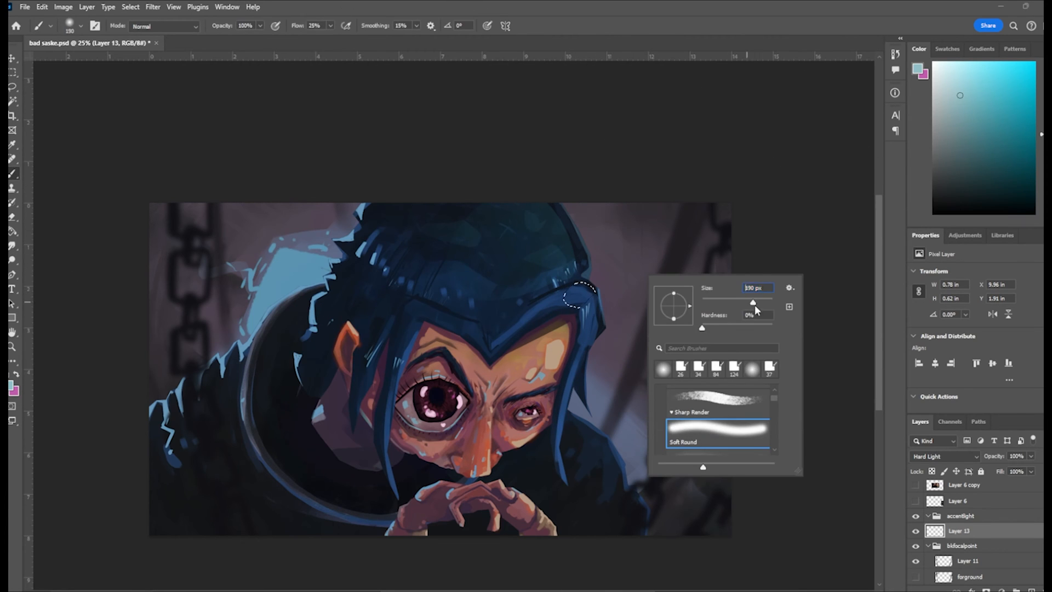
pyautogui.click(12, 71)
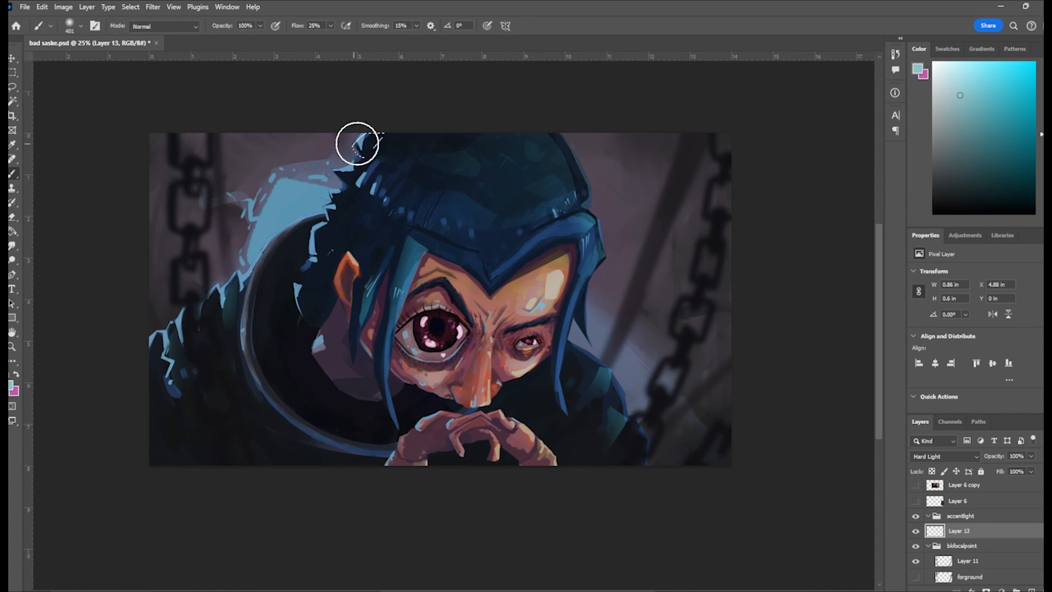
pyautogui.click(12, 87)
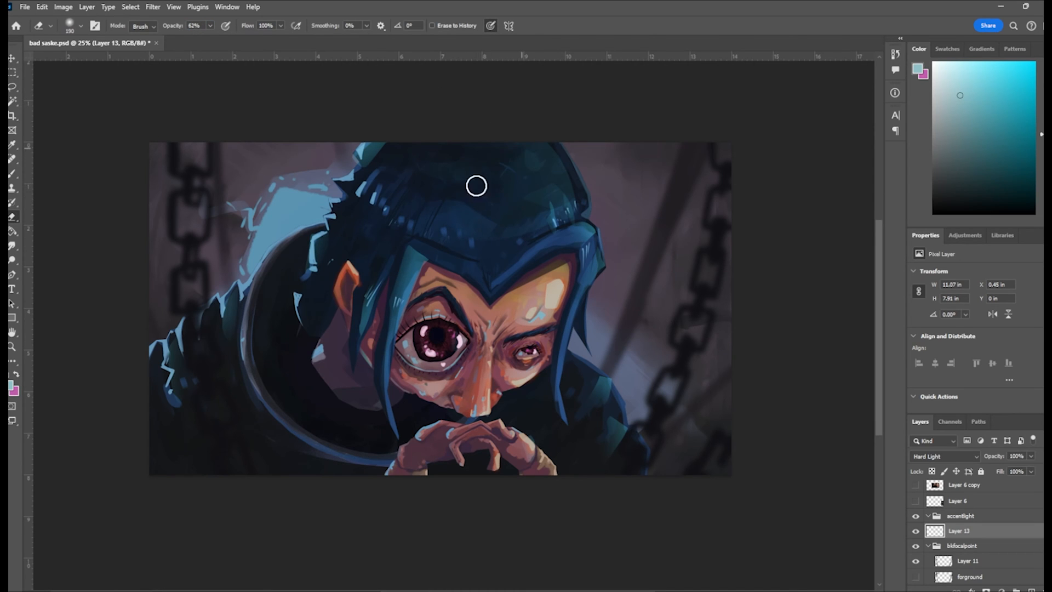
pyautogui.moveTo(476, 186); pyautogui.dragTo(347, 312)
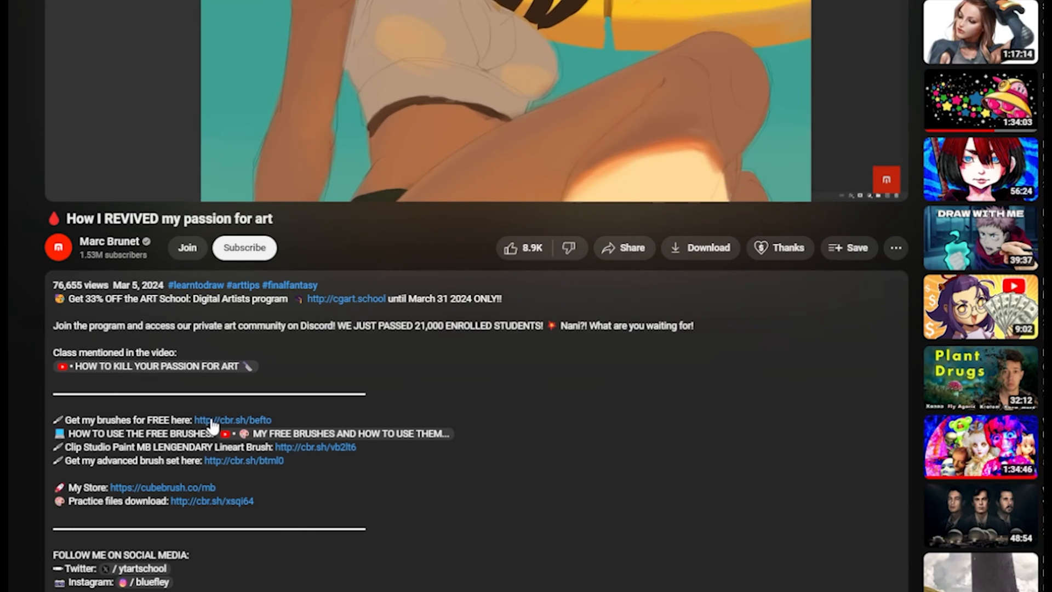
pyautogui.click(233, 420)
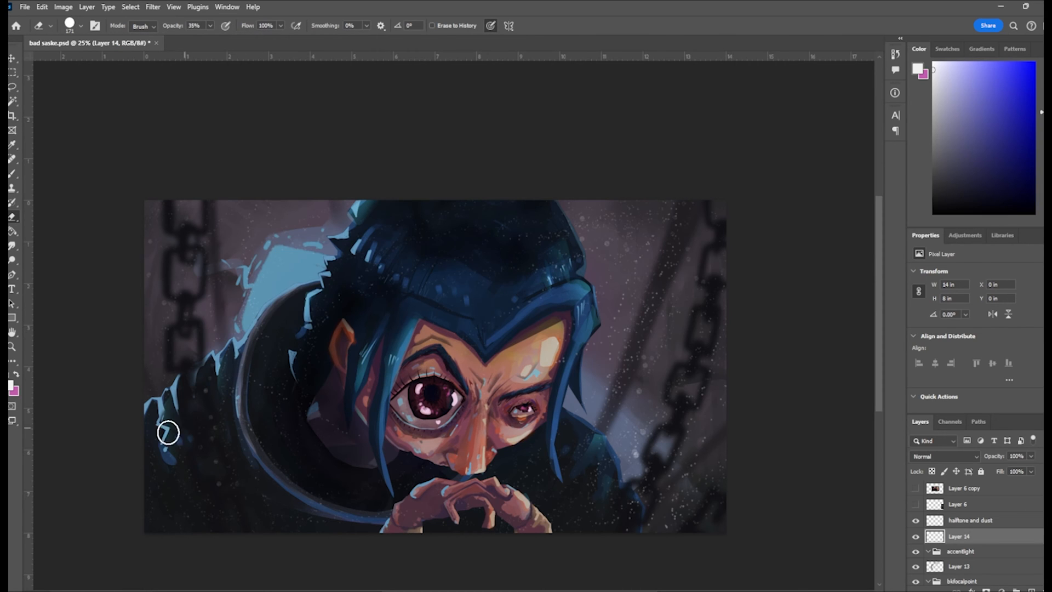
# Erase dust specks through an inverted lasso selection, refine particle marks, and toggle the halftone/dust layer.
pyautogui.write('90')
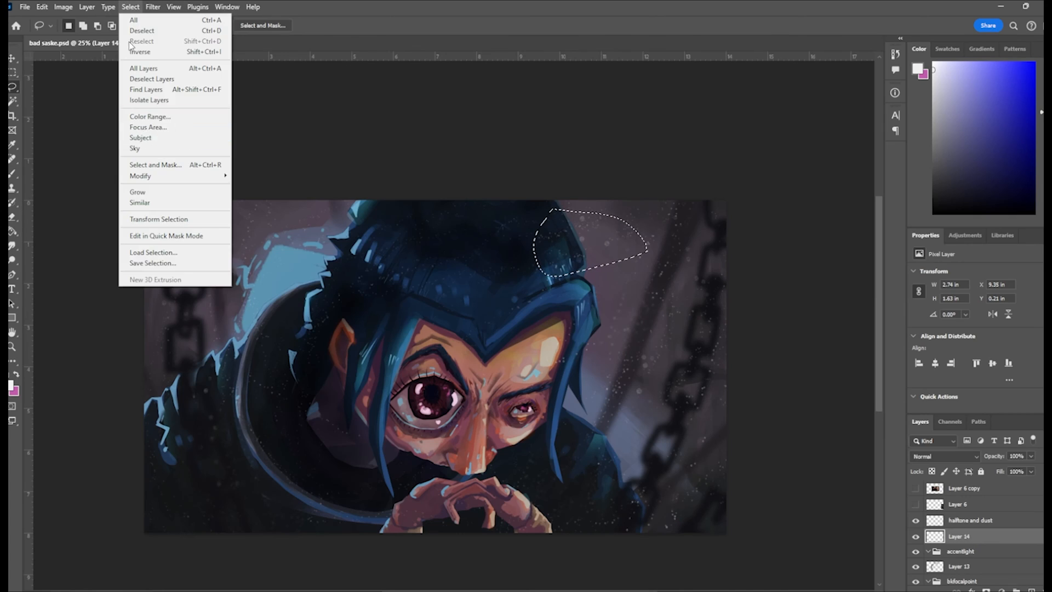
pyautogui.click(143, 31)
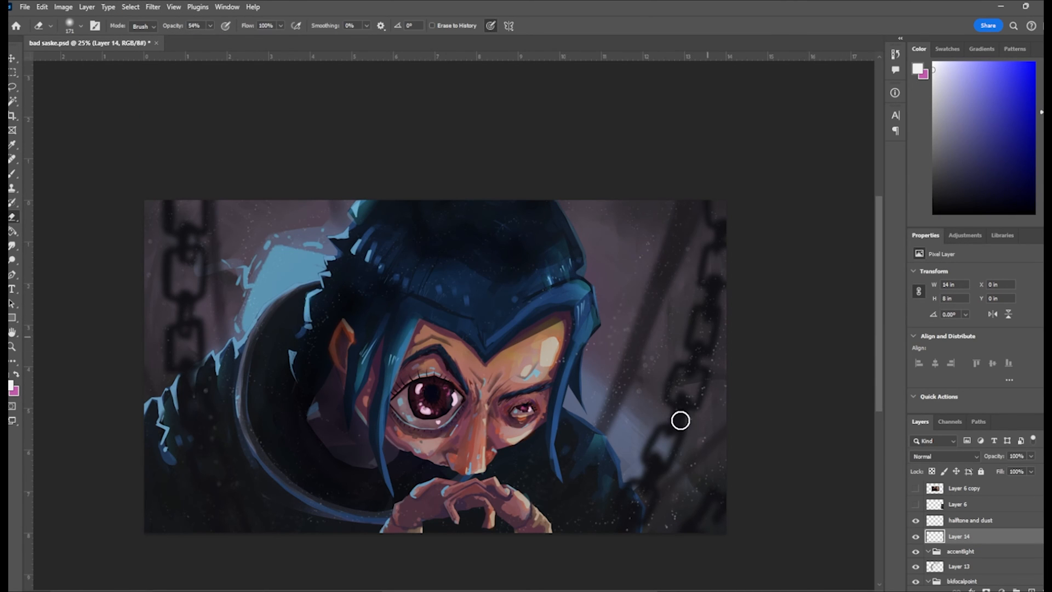
pyautogui.click(970, 520)
pyautogui.write('moving particles')
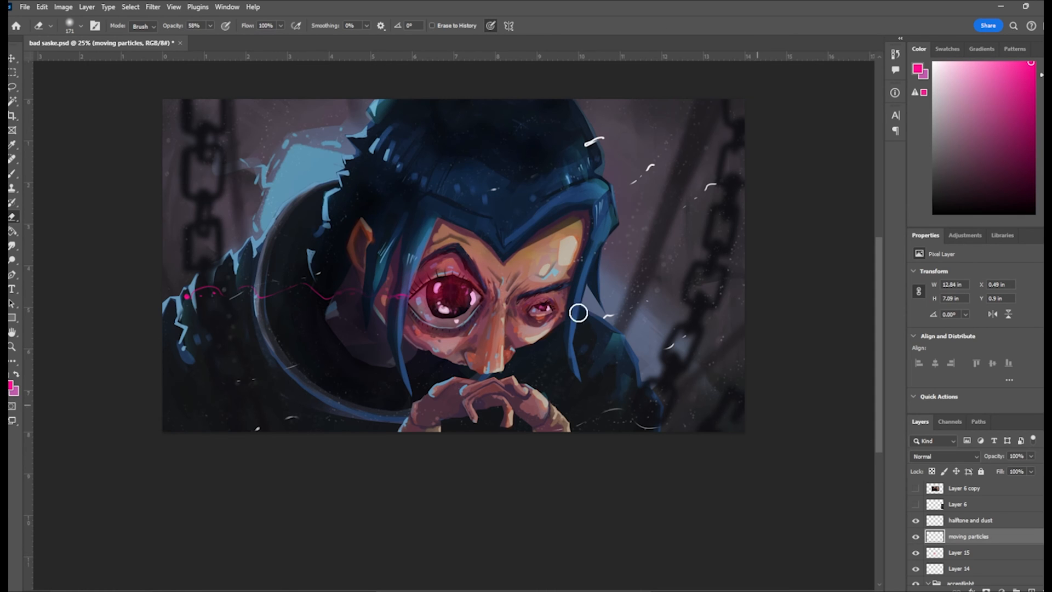
pyautogui.click(959, 553)
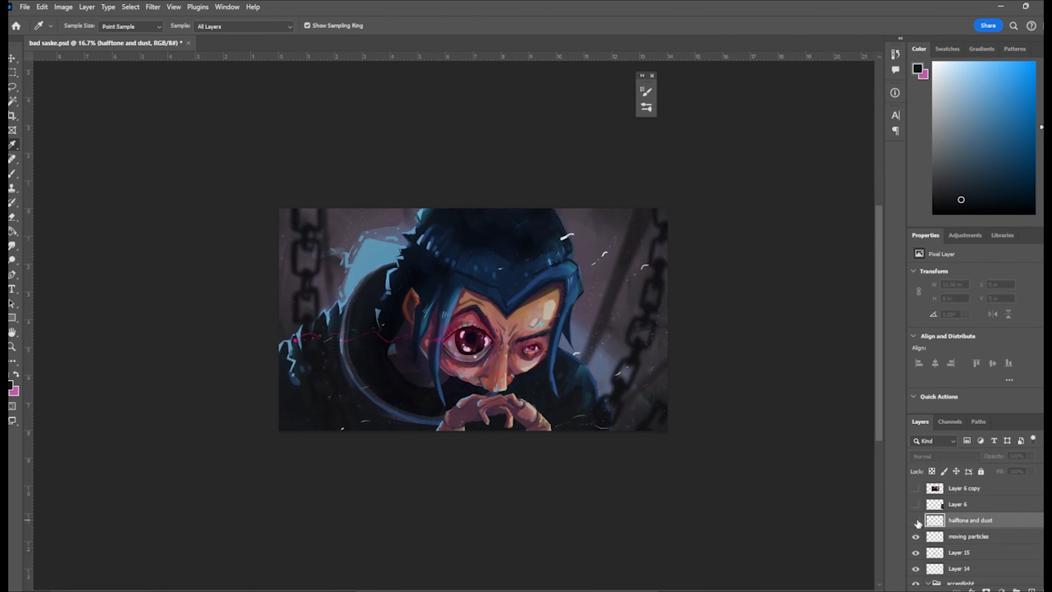
pyautogui.click(12, 100)
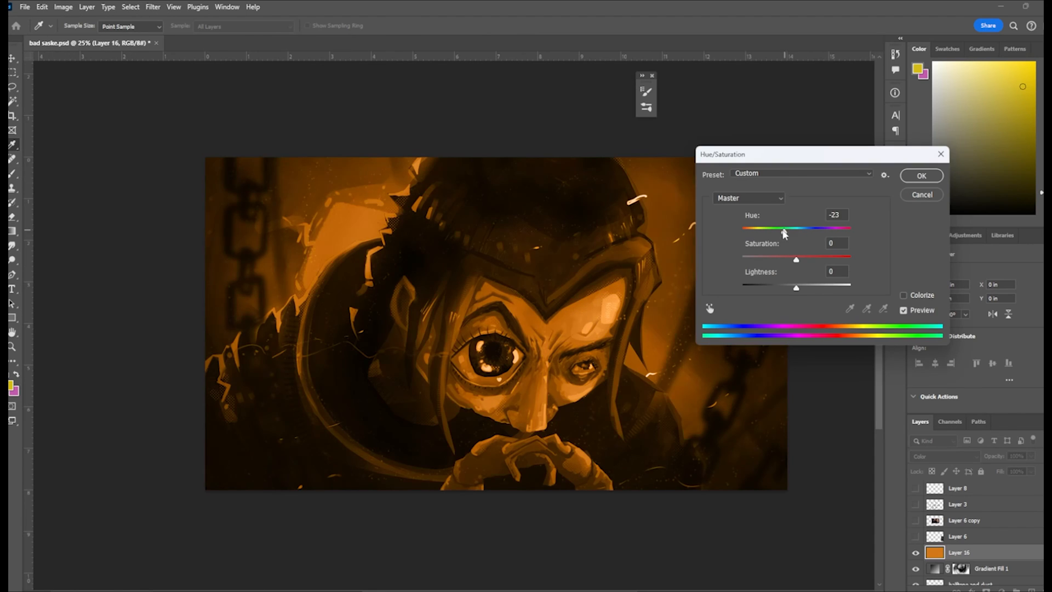
# Shift the orange fill's hue and erase the colour tint from the face and eye.
pyautogui.moveTo(783, 227); pyautogui.dragTo(842, 228)
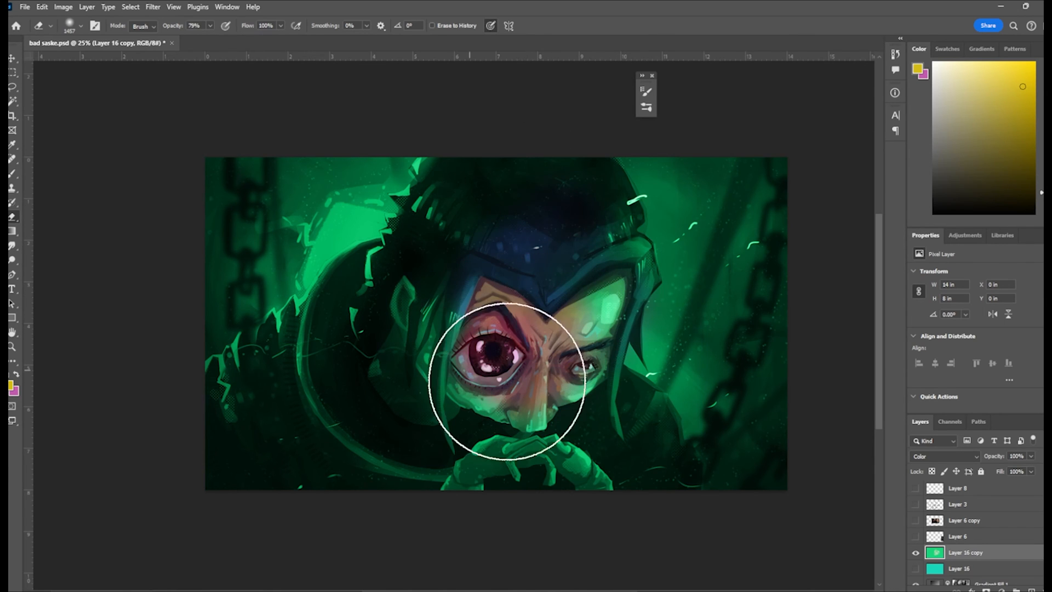
pyautogui.moveTo(496, 386); pyautogui.dragTo(590, 322)
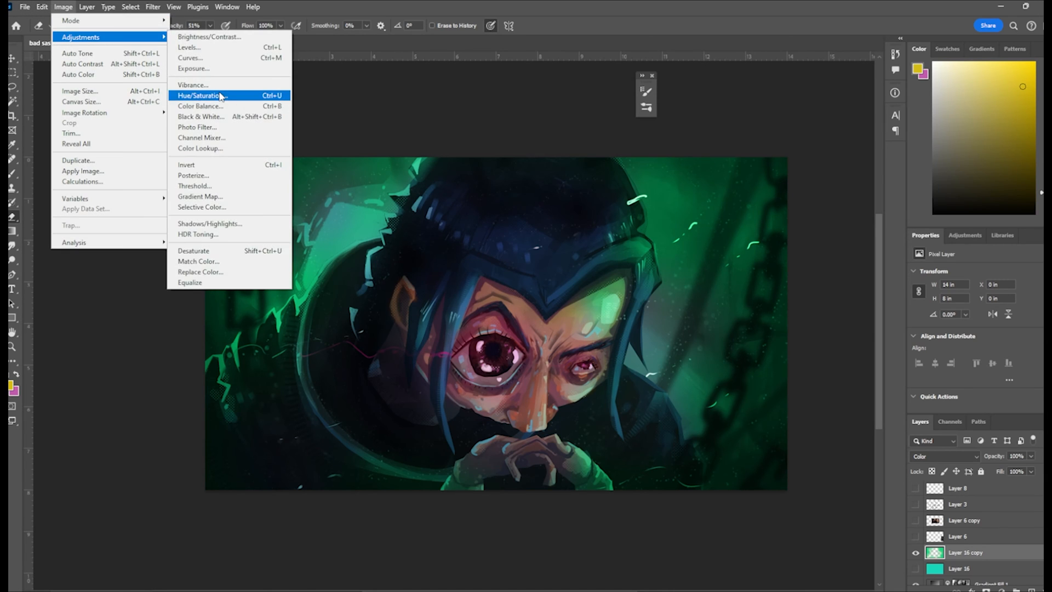
pyautogui.click(201, 95)
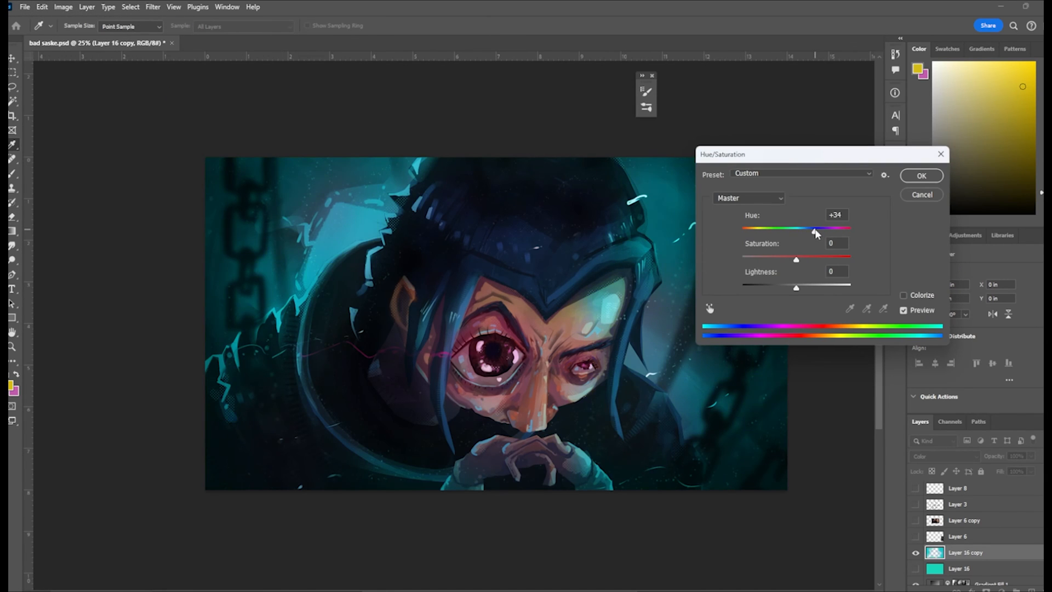
# Try teal, green, red-orange and purple hues, then settle the tint on blue.
pyautogui.moveTo(816, 229); pyautogui.dragTo(806, 229)
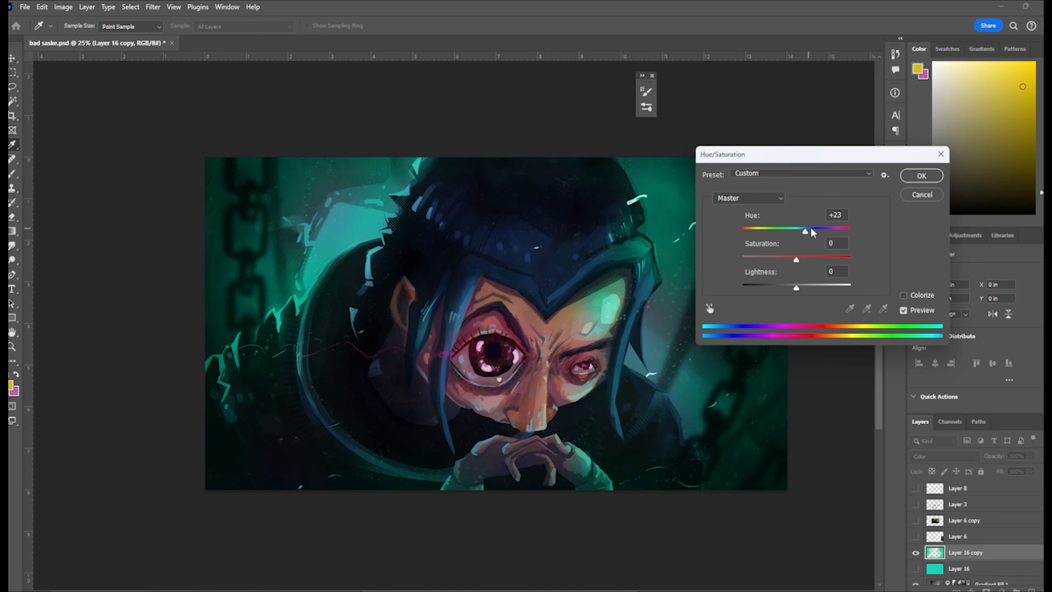
pyautogui.moveTo(804, 230); pyautogui.dragTo(788, 230)
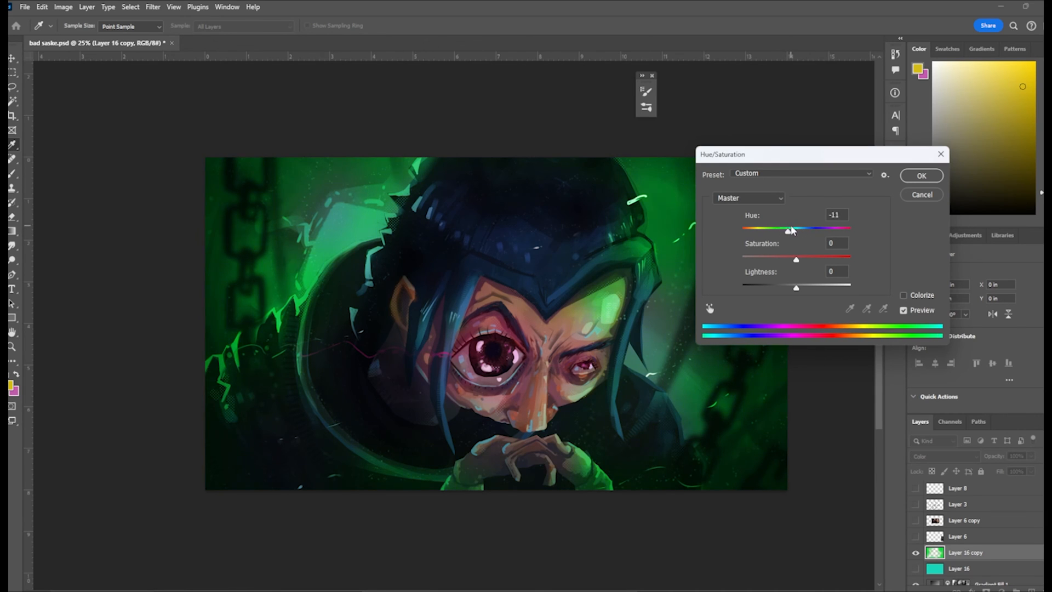
pyautogui.moveTo(788, 227); pyautogui.dragTo(751, 228)
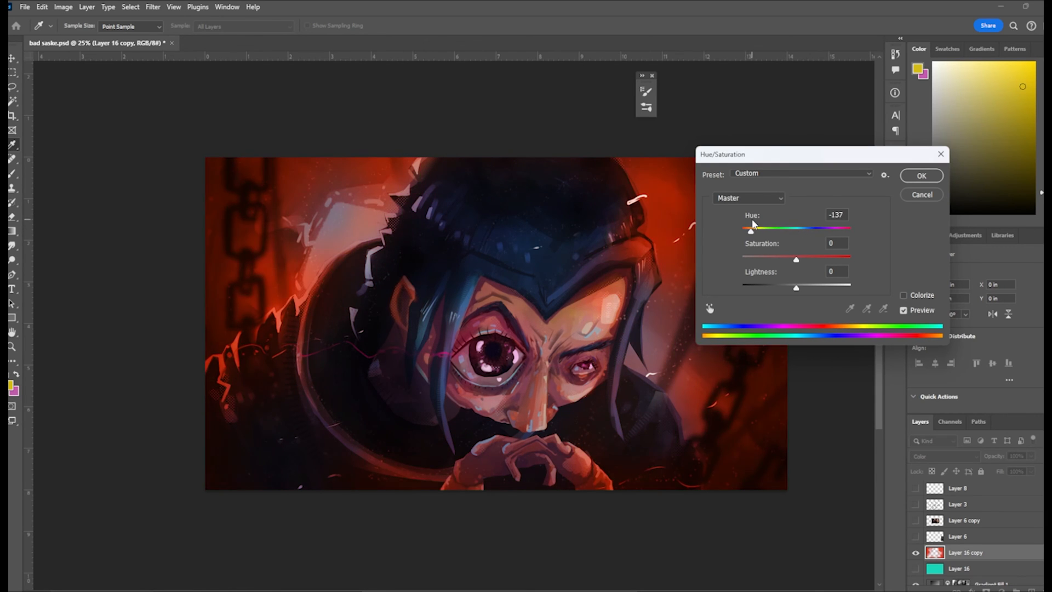
pyautogui.moveTo(751, 228); pyautogui.dragTo(837, 227)
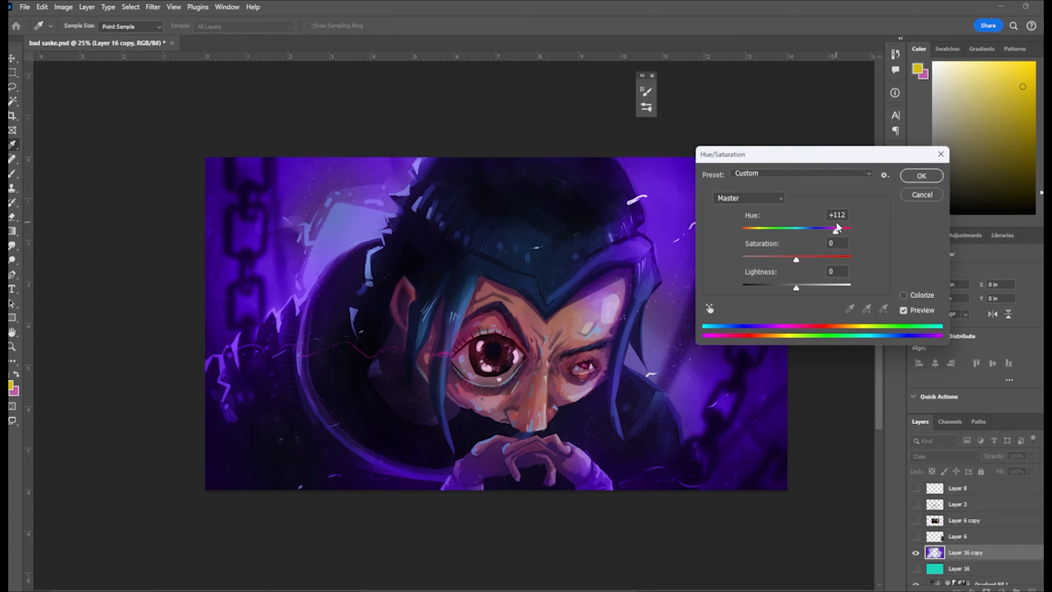
pyautogui.moveTo(837, 228); pyautogui.dragTo(823, 227)
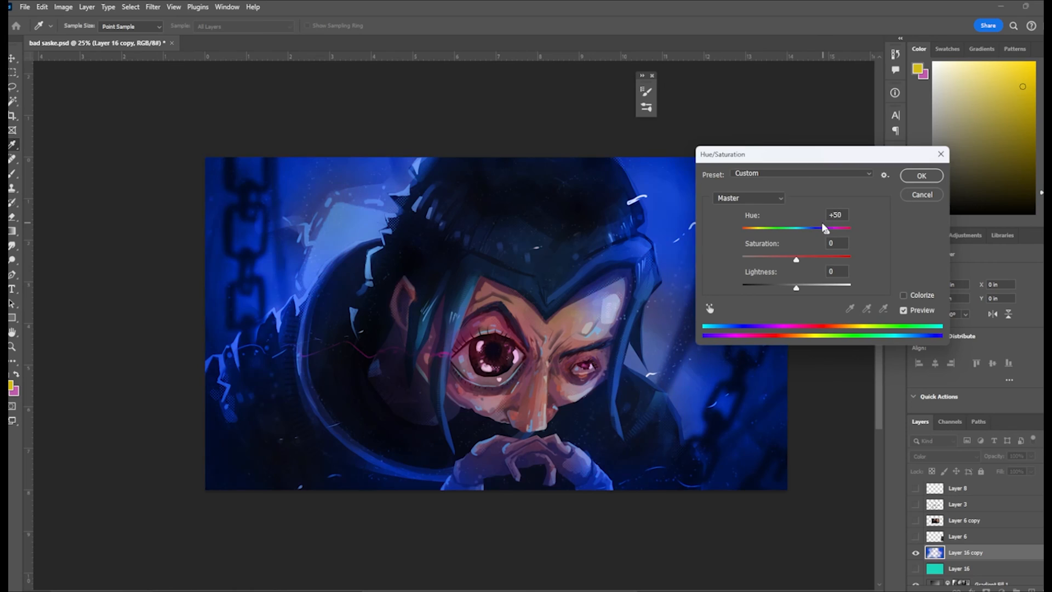
pyautogui.click(921, 176)
pyautogui.write('blu')
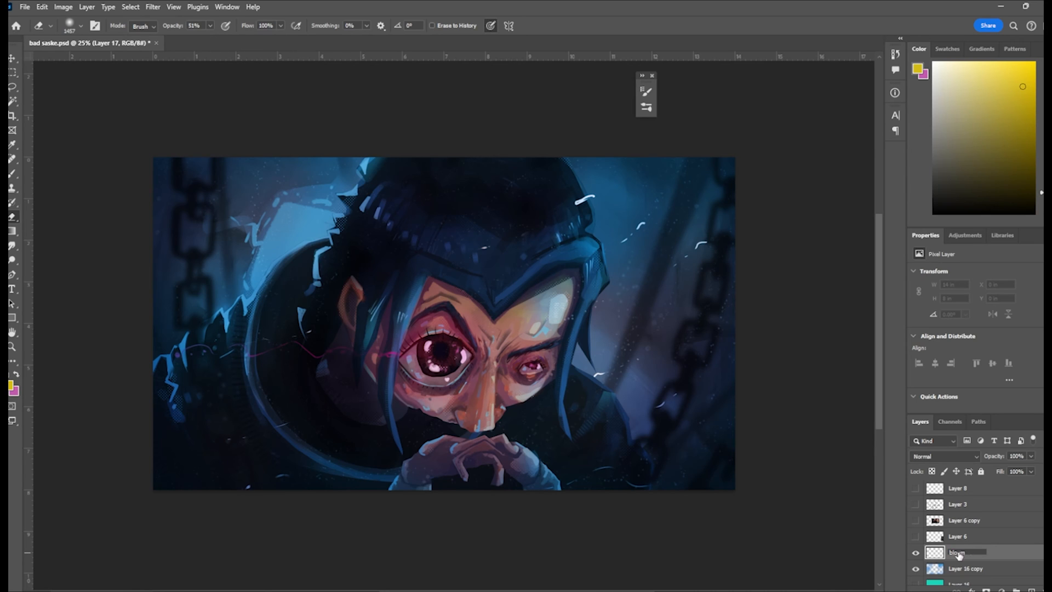
# Name the new layer 'bloom' and widen the Color Range selection fuzziness.
pyautogui.doubleClick(964, 551)
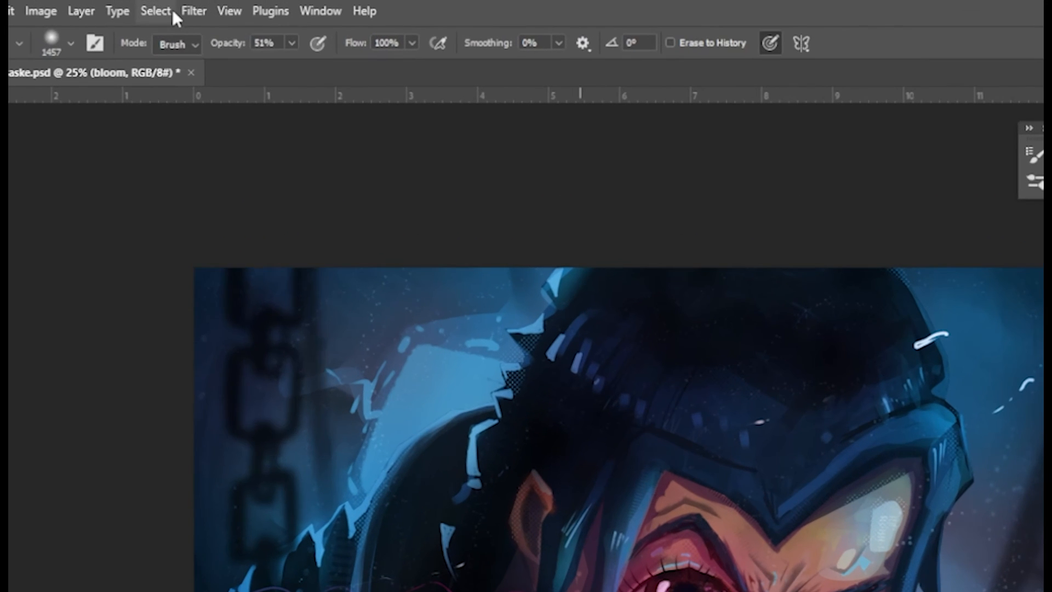
pyautogui.click(155, 11)
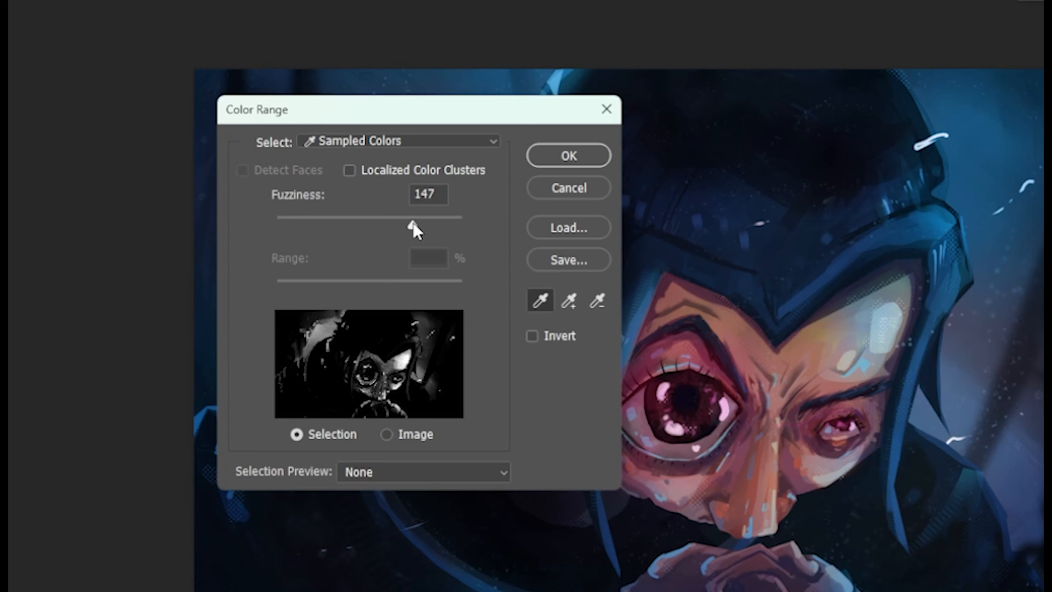
pyautogui.click(567, 155)
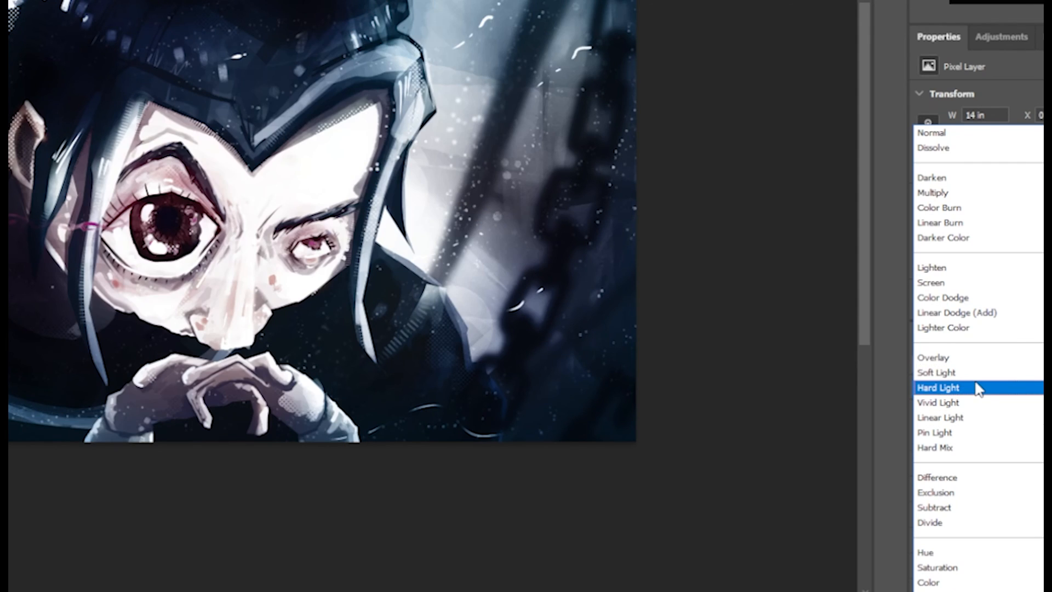
# Set the bloom layer to Soft Light at 30% opacity and show the bloom copy.
pyautogui.click(935, 373)
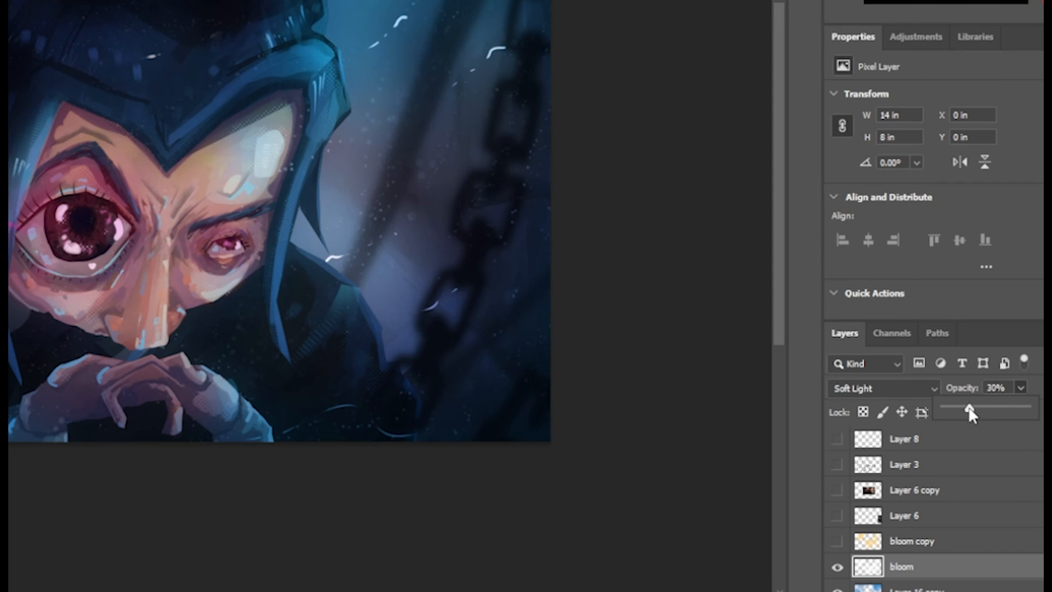
pyautogui.moveTo(969, 408); pyautogui.dragTo(1008, 407)
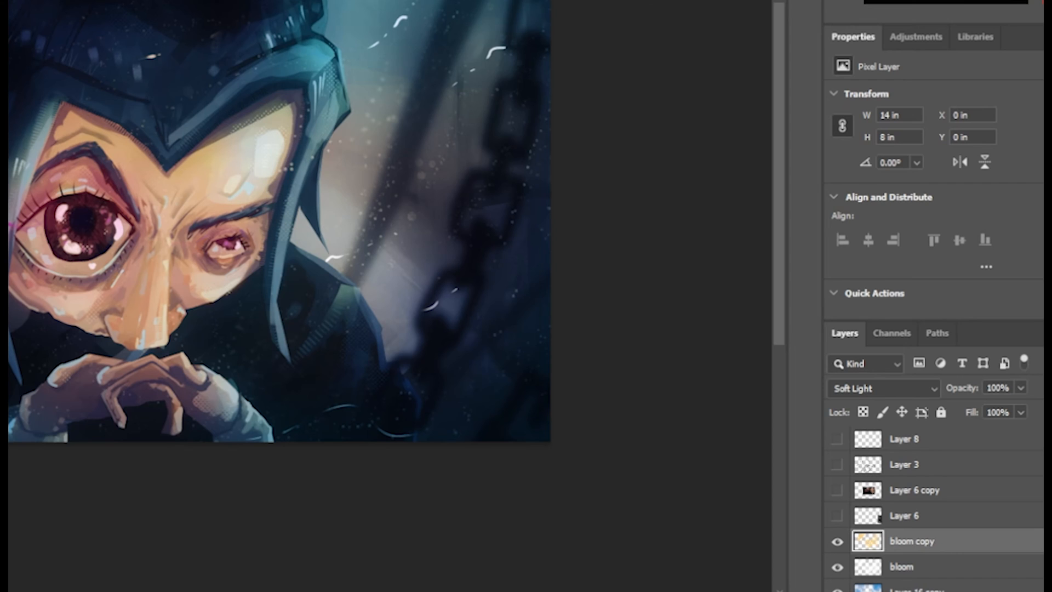
pyautogui.click(130, 7)
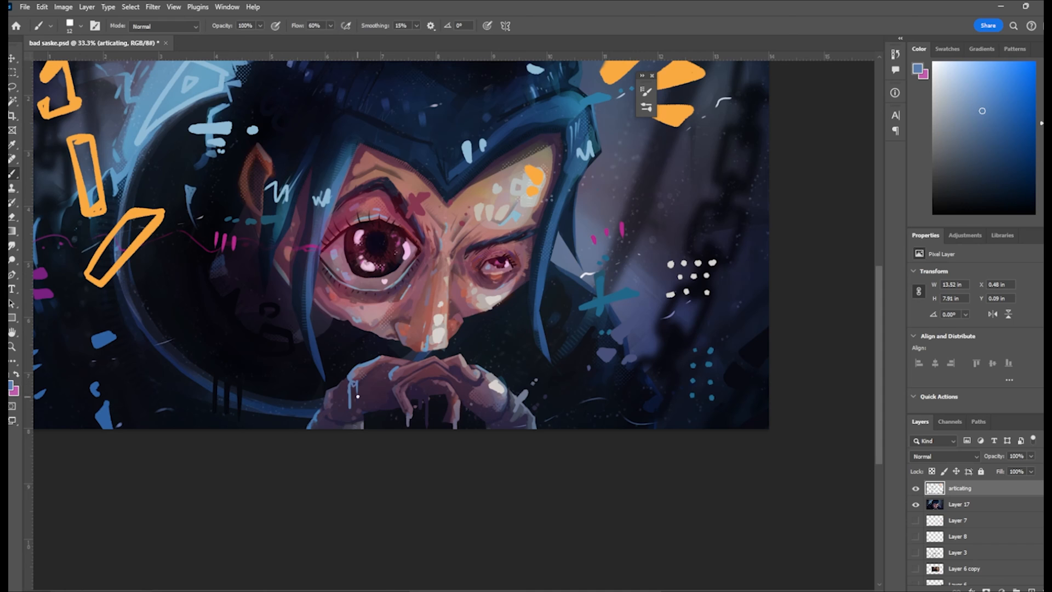
# Paint orange brackets, blue dashes and crosses, and white dots on the articating layer.
pyautogui.press('f')
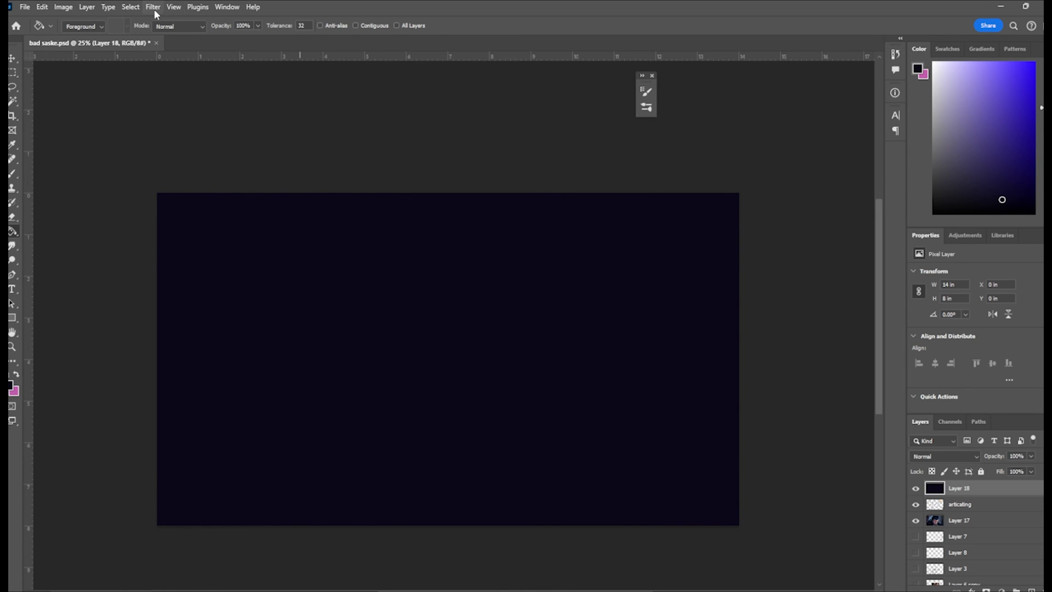
# Apply Add Noise at about 160%, Uniform, to the dark navy layer.
pyautogui.click(151, 6)
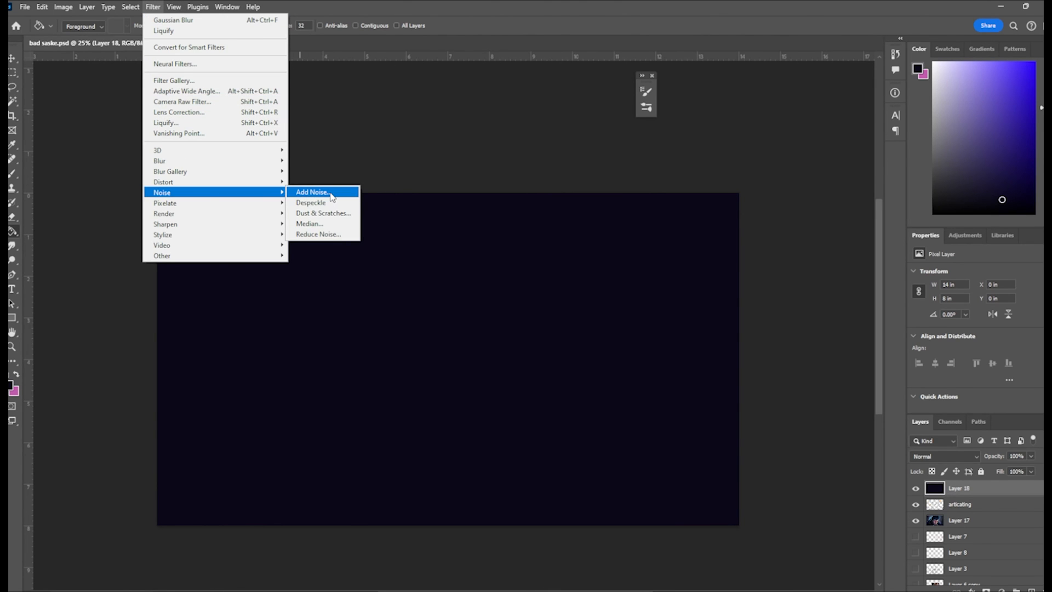
pyautogui.click(312, 191)
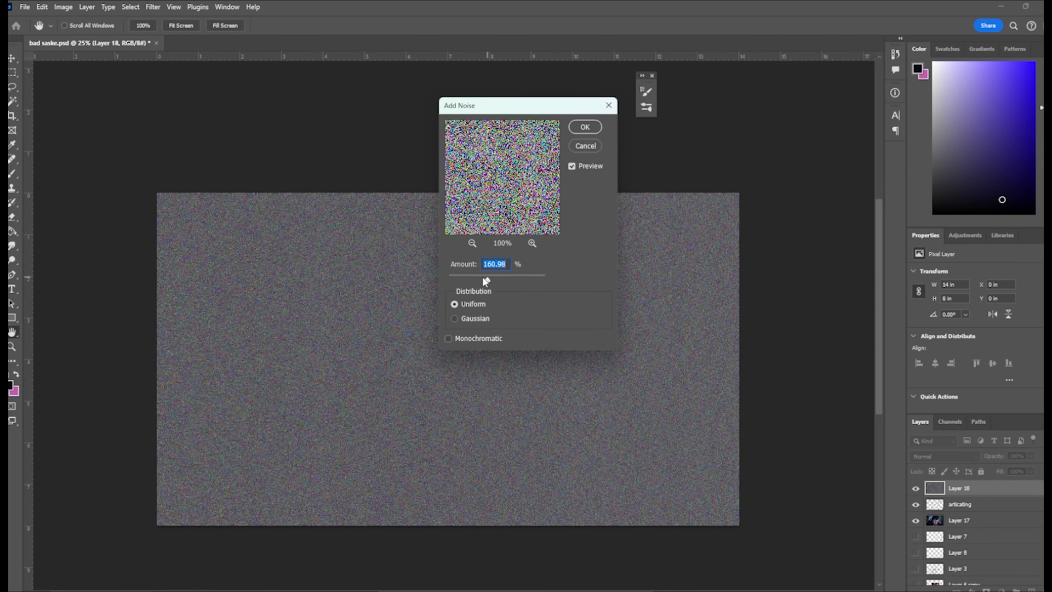
pyautogui.click(448, 338)
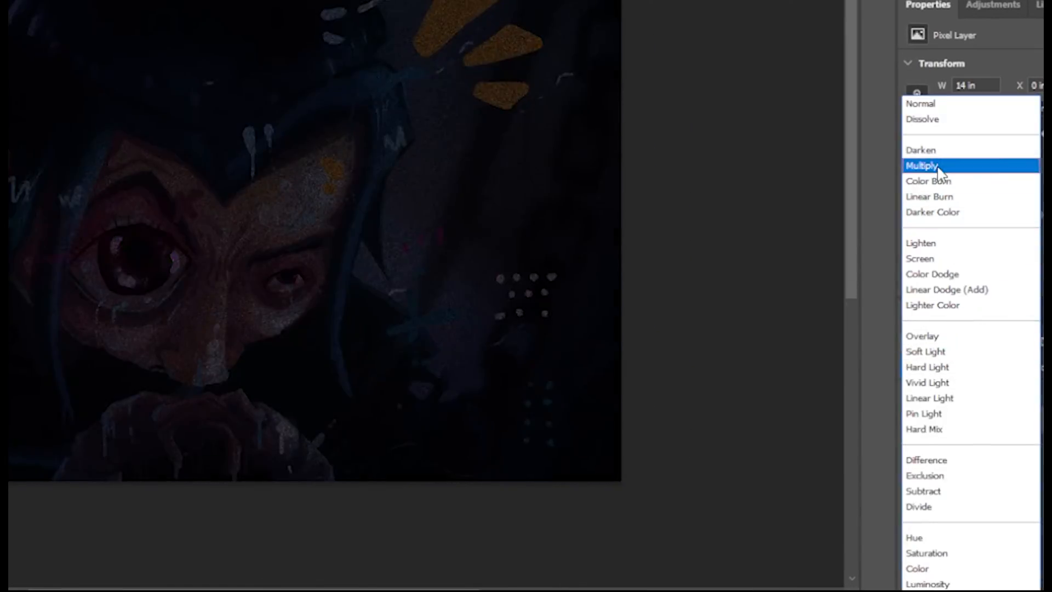
# Set the noise layer to Multiply at about 77% opacity.
pyautogui.click(924, 165)
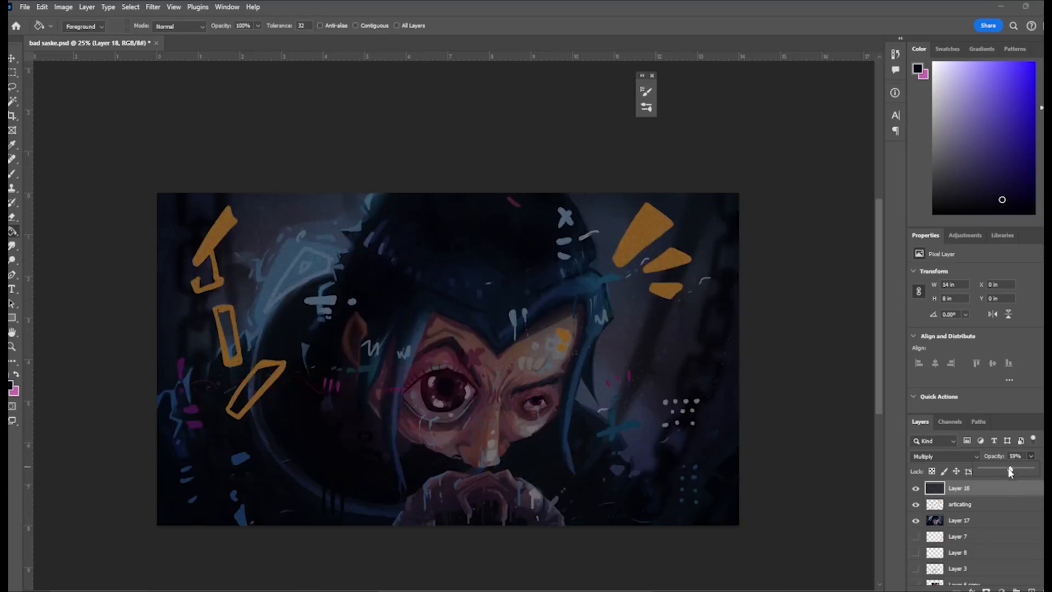
pyautogui.moveTo(1008, 469); pyautogui.dragTo(1019, 469)
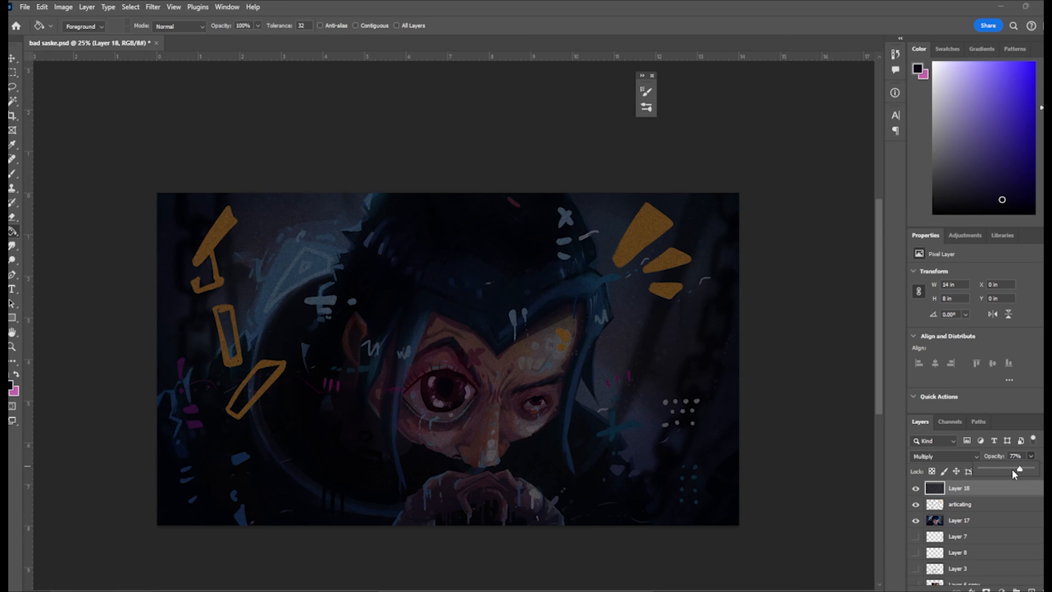
pyautogui.click(63, 7)
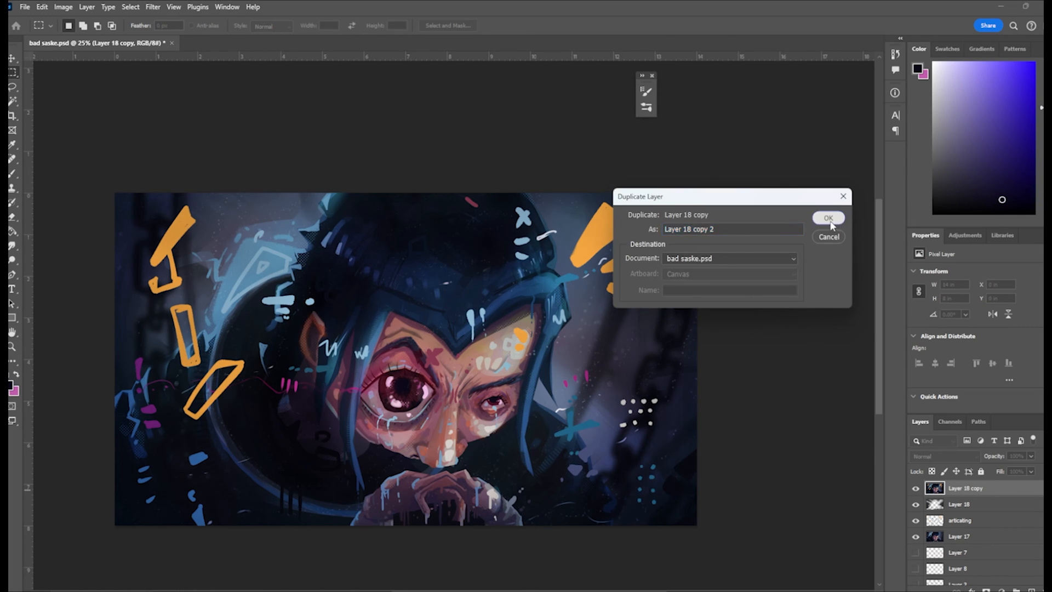
# Duplicate Layer 18, keeping only the red channel on copy 2 and blue on copy 3.
pyautogui.click(828, 218)
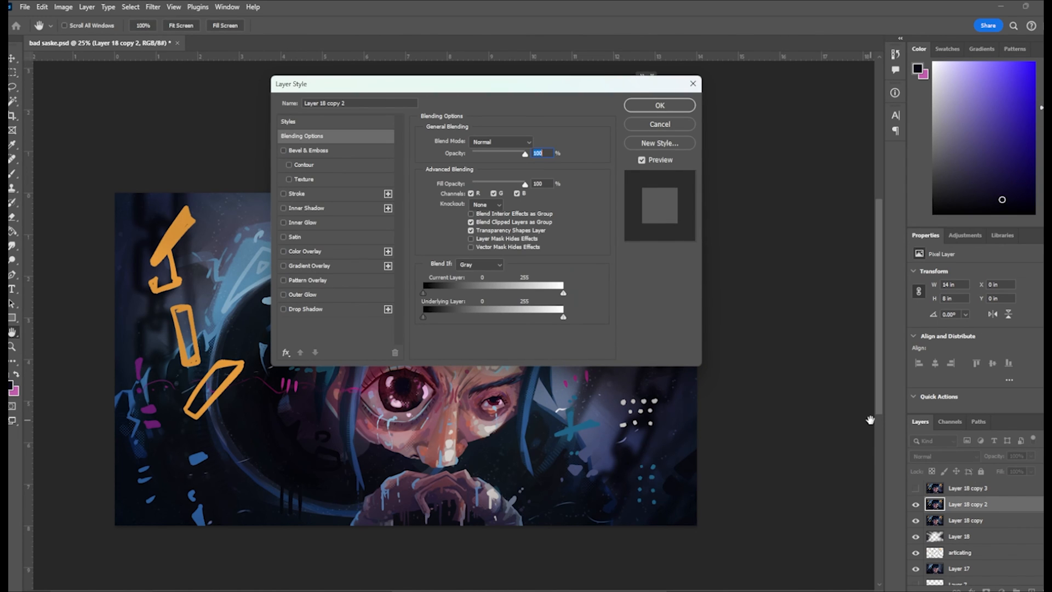
pyautogui.moveTo(533, 215)
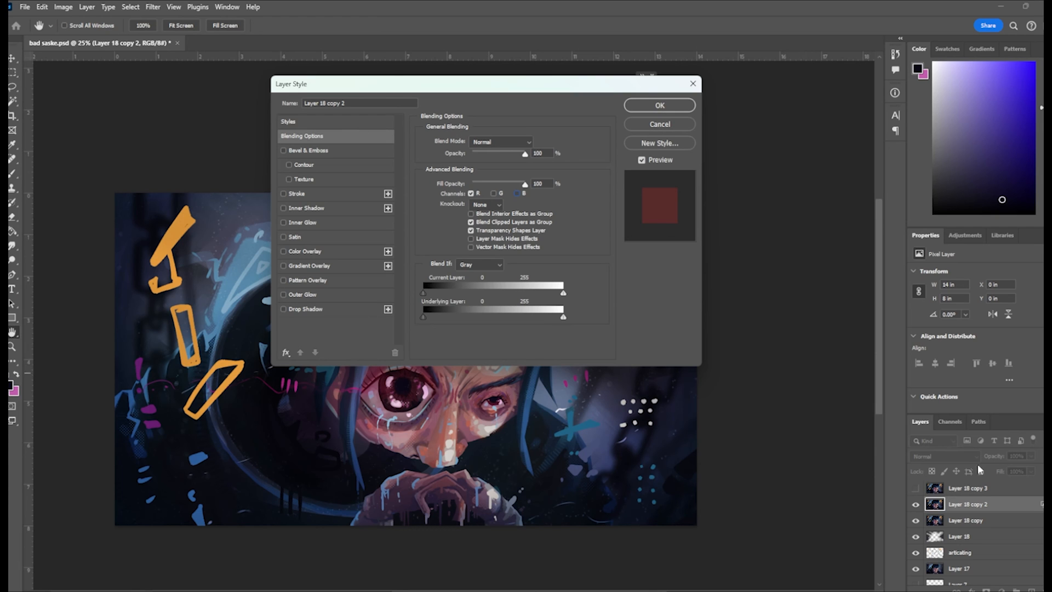
pyautogui.click(657, 105)
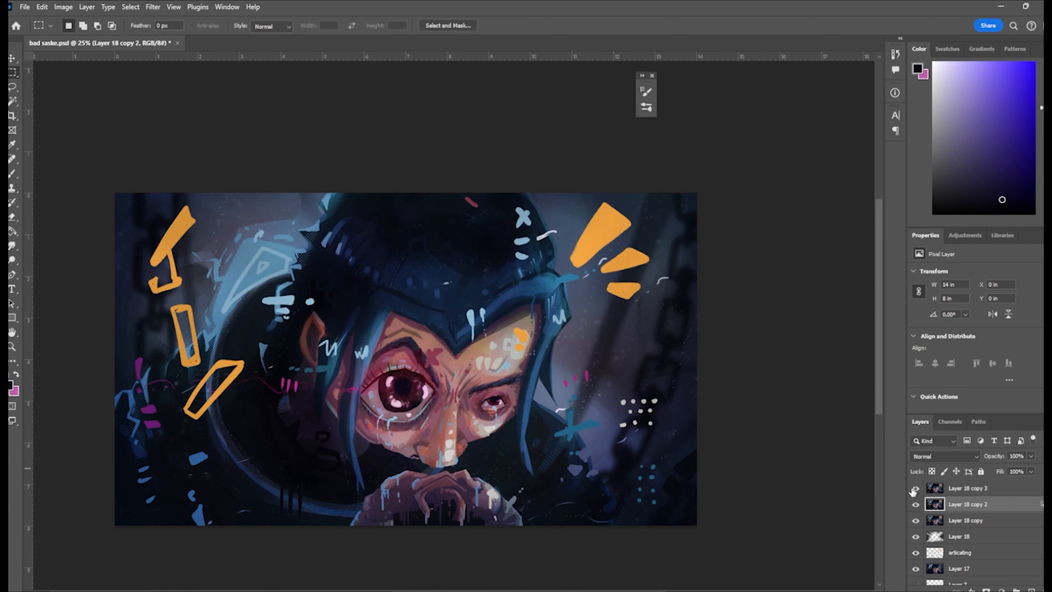
pyautogui.doubleClick(972, 488)
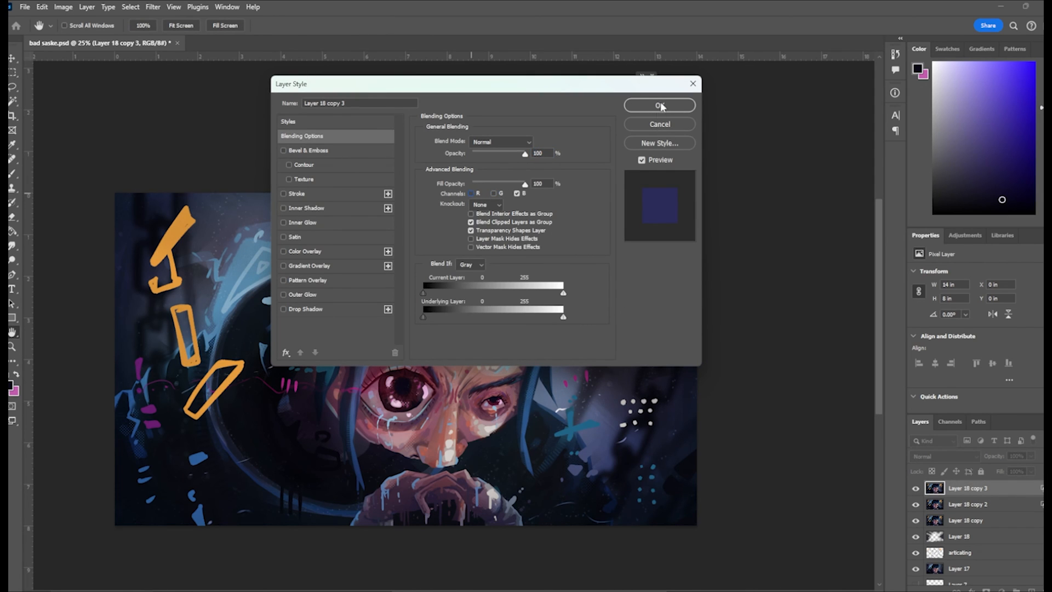
pyautogui.click(658, 106)
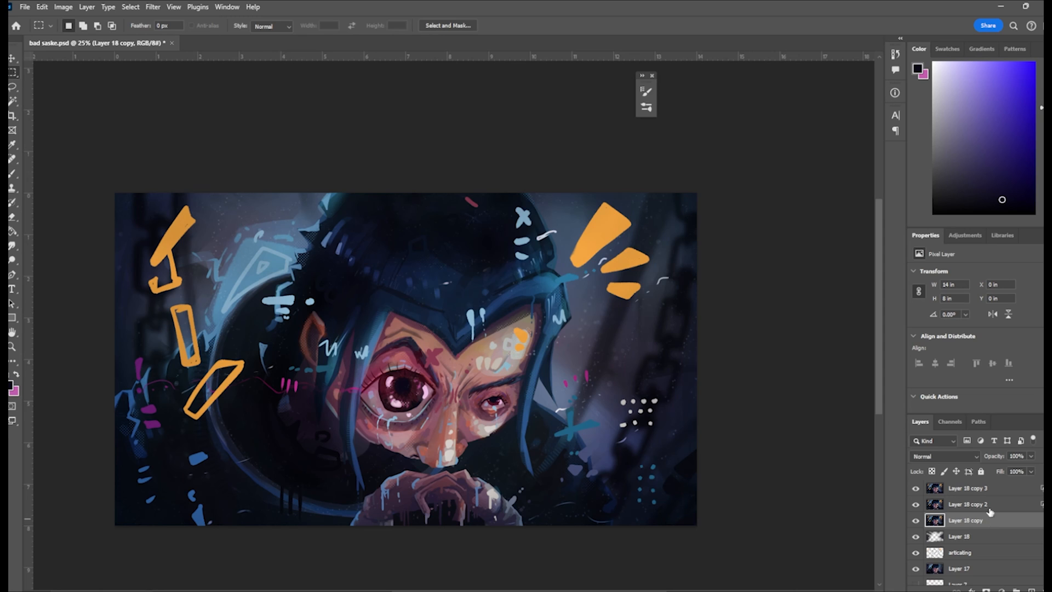
pyautogui.doubleClick(968, 520)
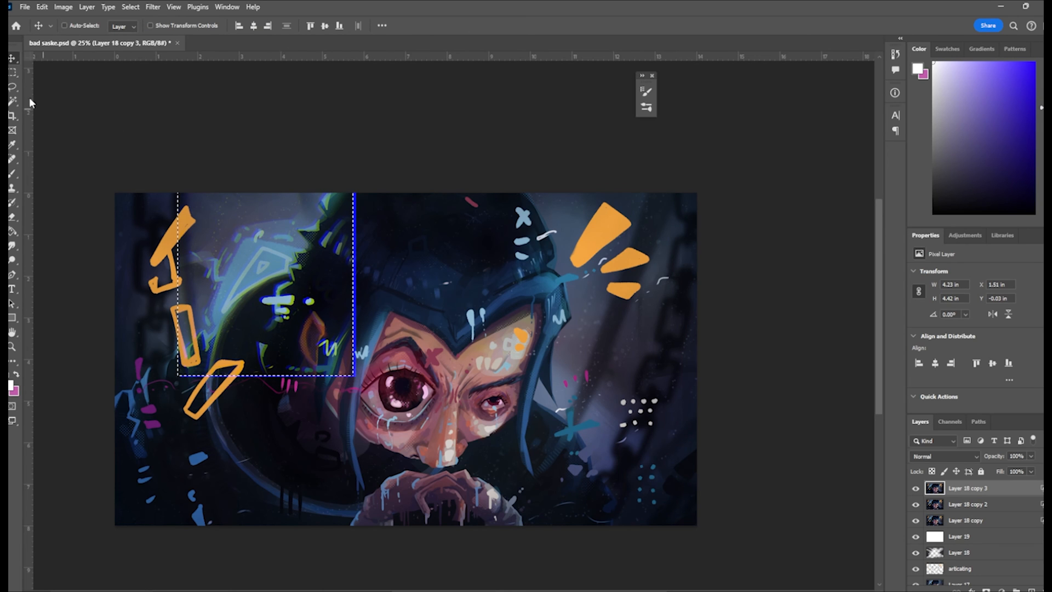
# Offset a rectangular patch of Layer 18 copy 3 to split the colours.
pyautogui.moveTo(528, 193); pyautogui.dragTo(631, 530)
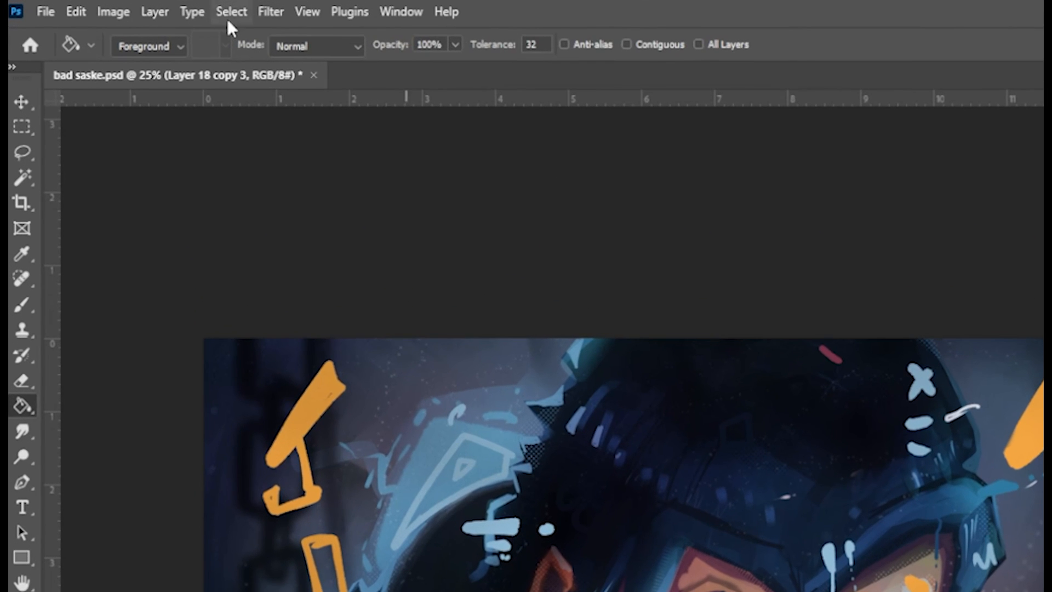
pyautogui.click(269, 12)
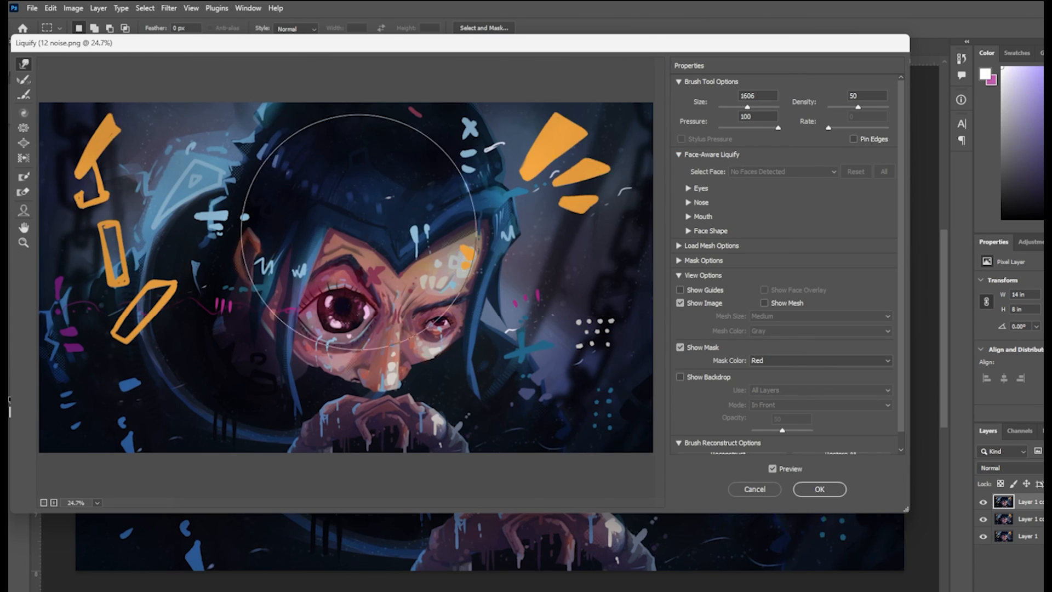
# Open Liquify on the 12 noise.png portrait with a Forward Warp brush around 1606.
pyautogui.click(819, 488)
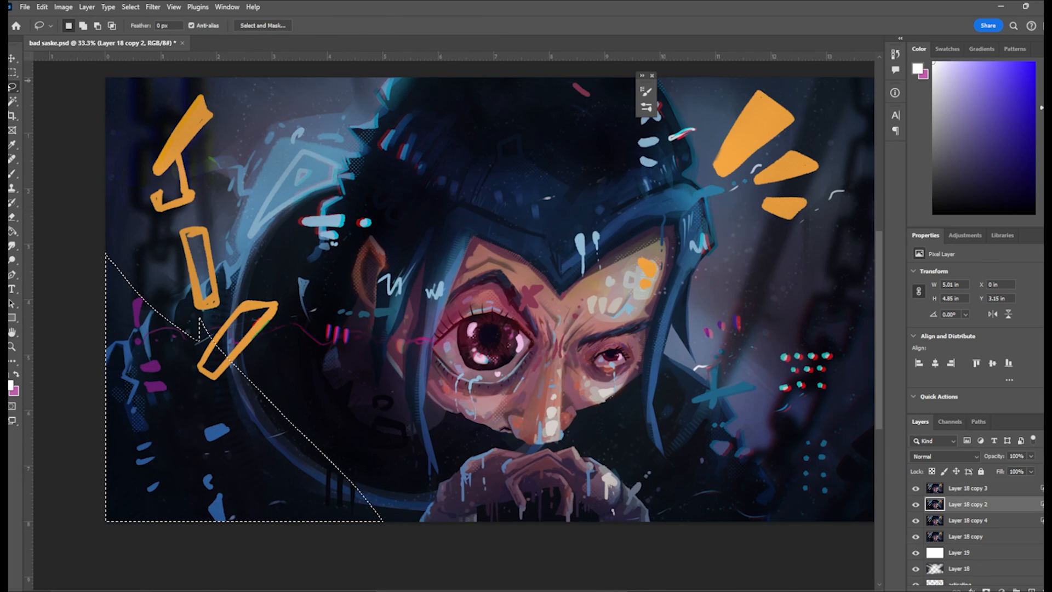
# Nudge lasso-selected pieces of the channel copies for red/cyan fringing, then deselect.
pyautogui.click(12, 57)
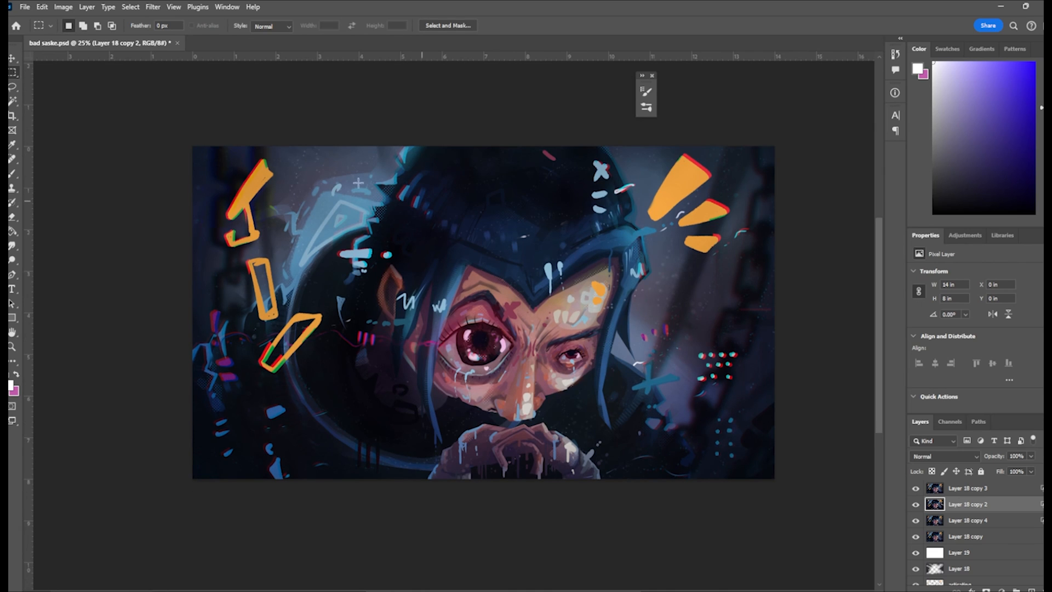
pyautogui.click(12, 86)
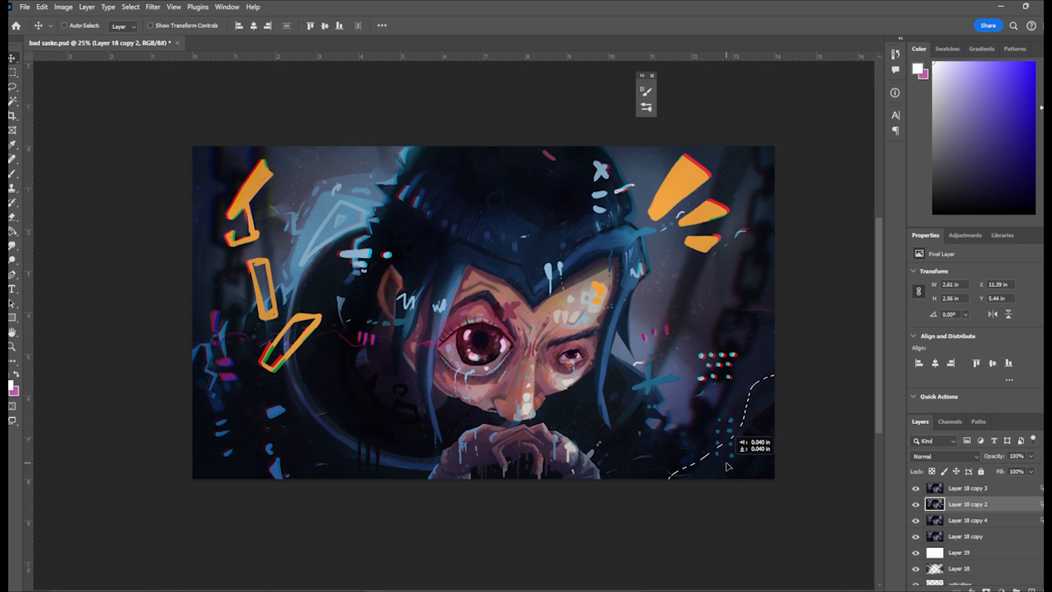
pyautogui.click(12, 72)
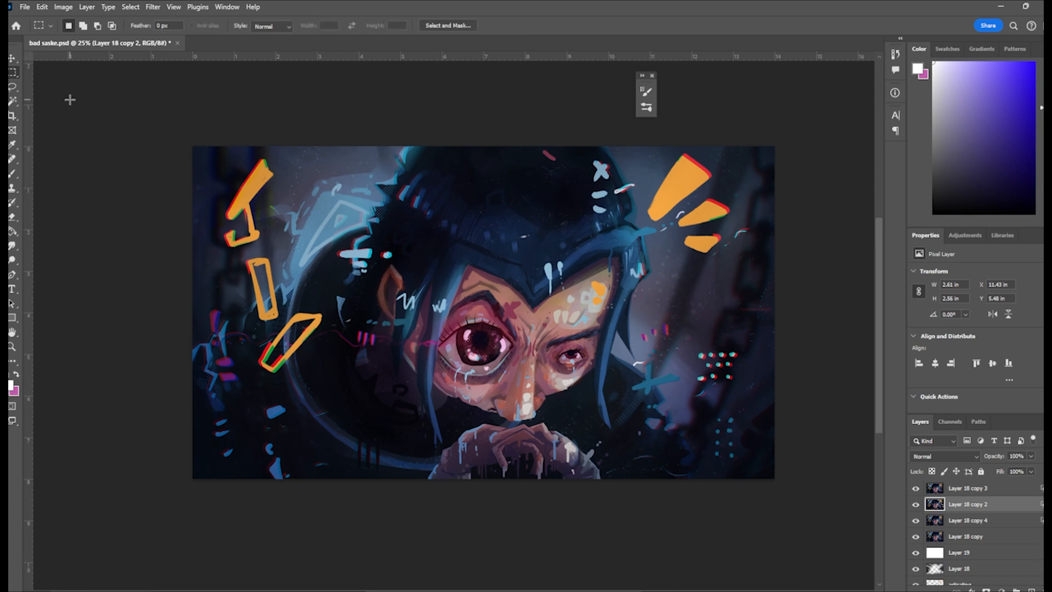